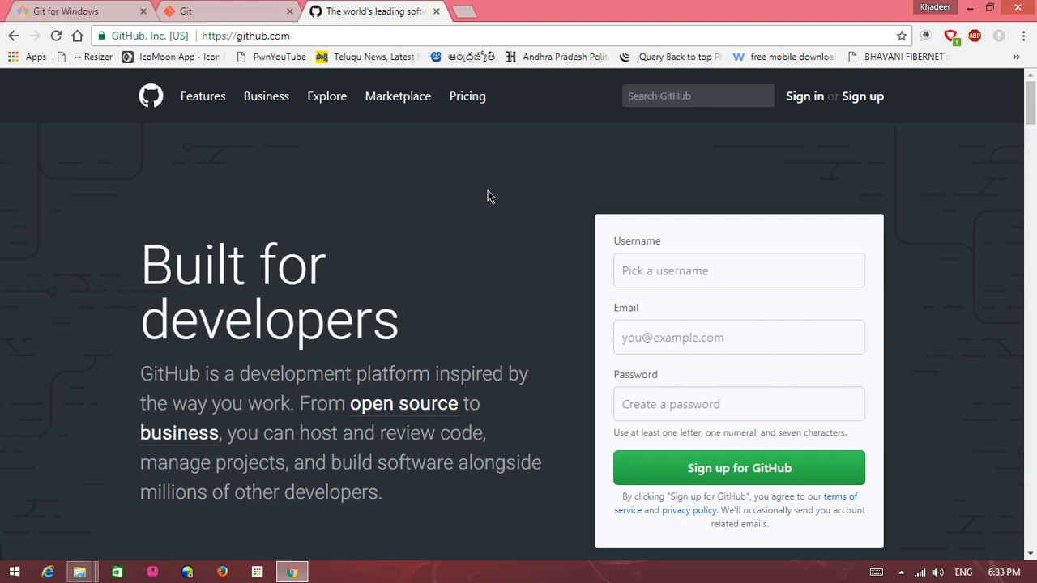
pyautogui.moveTo(481, 180)
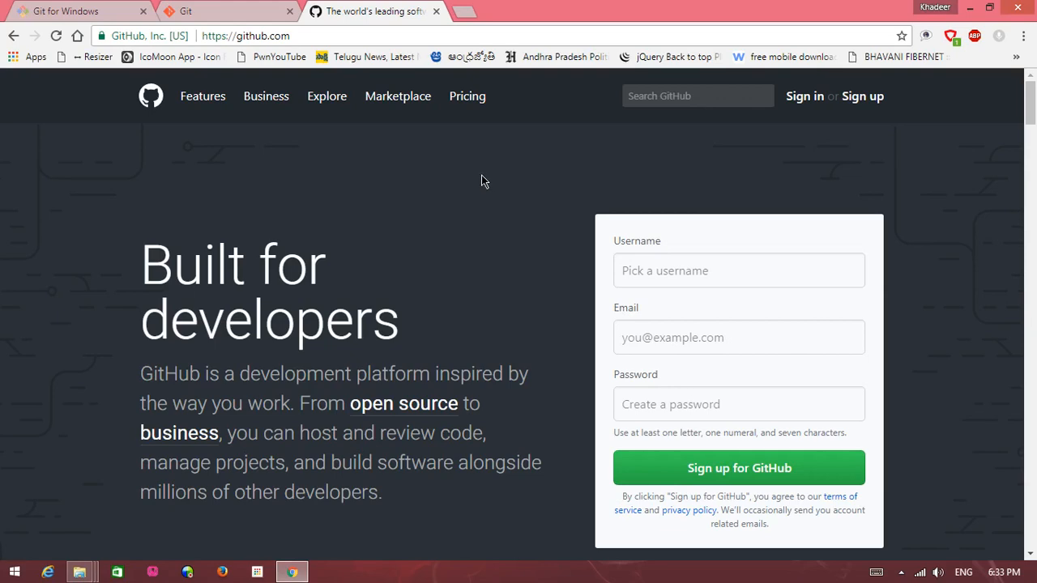
# Switch from the GitHub sign-up page to the git-scm.com Git website tab.
pyautogui.click(227, 10)
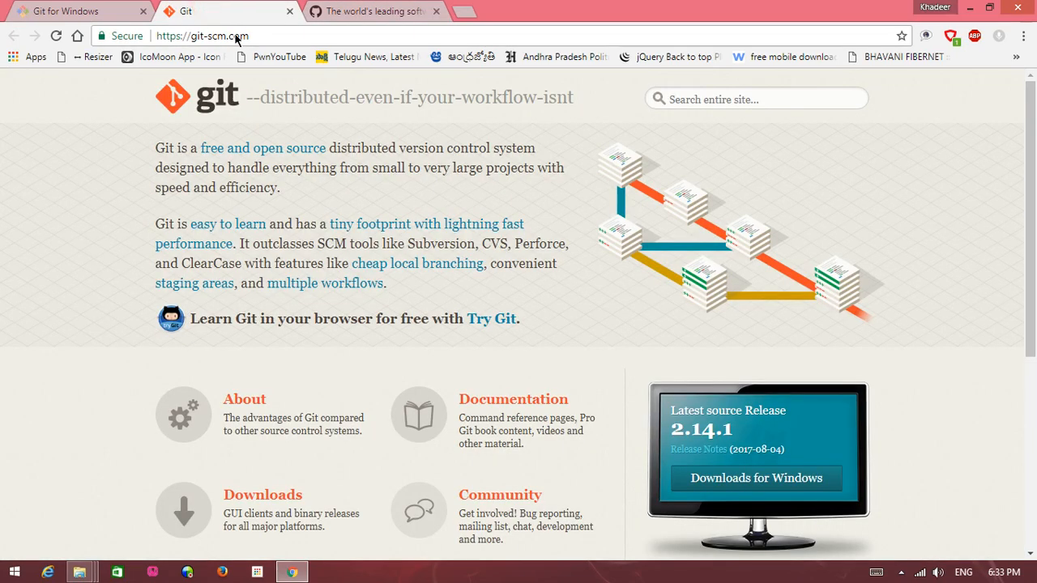
pyautogui.moveTo(313, 166)
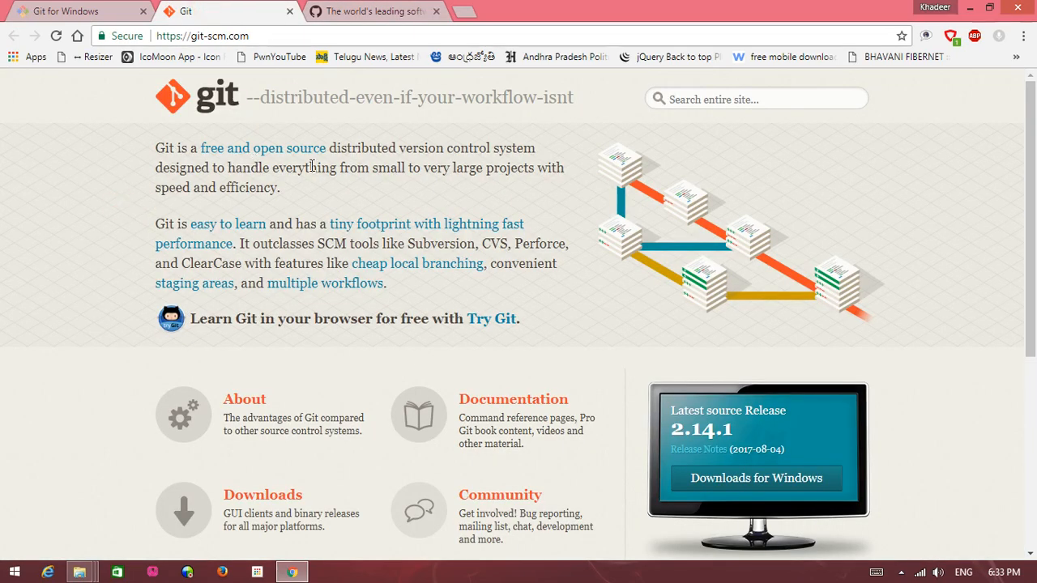
pyautogui.moveTo(468, 163)
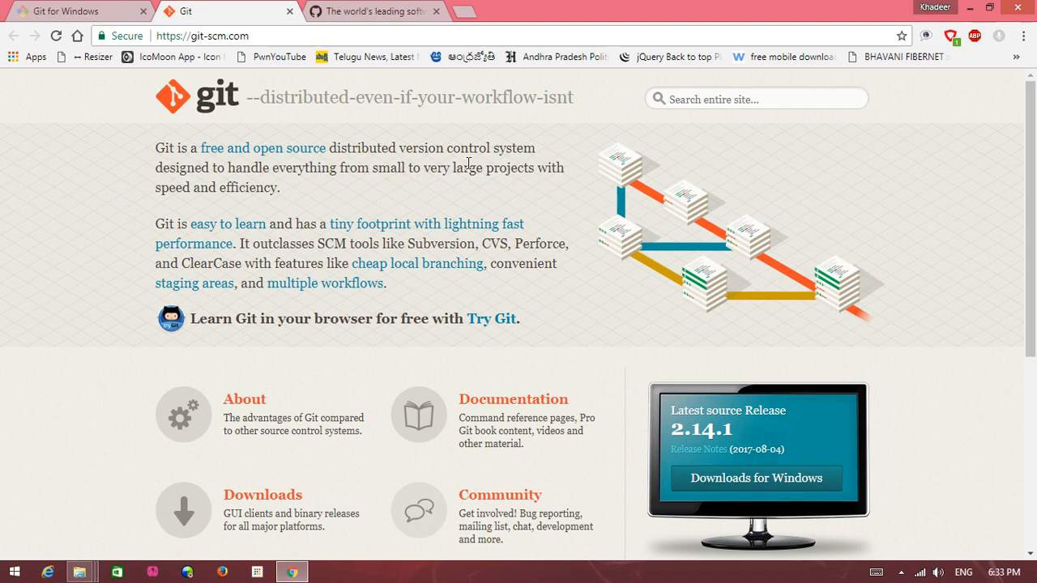
pyautogui.moveTo(488, 199)
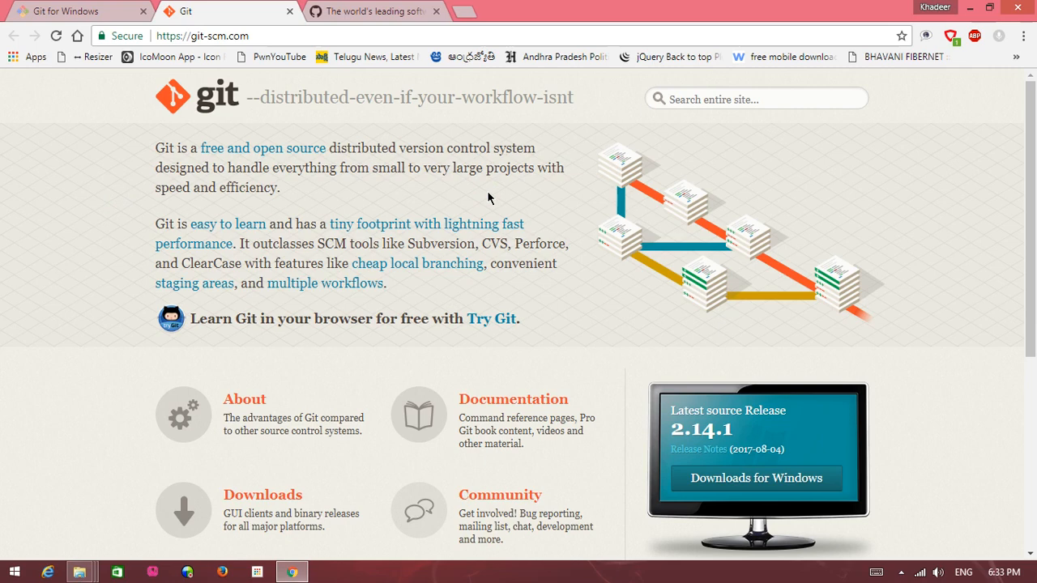
# On the Git for Windows site (version 2.14.1), start downloading the 64-bit installer.
pyautogui.click(755, 478)
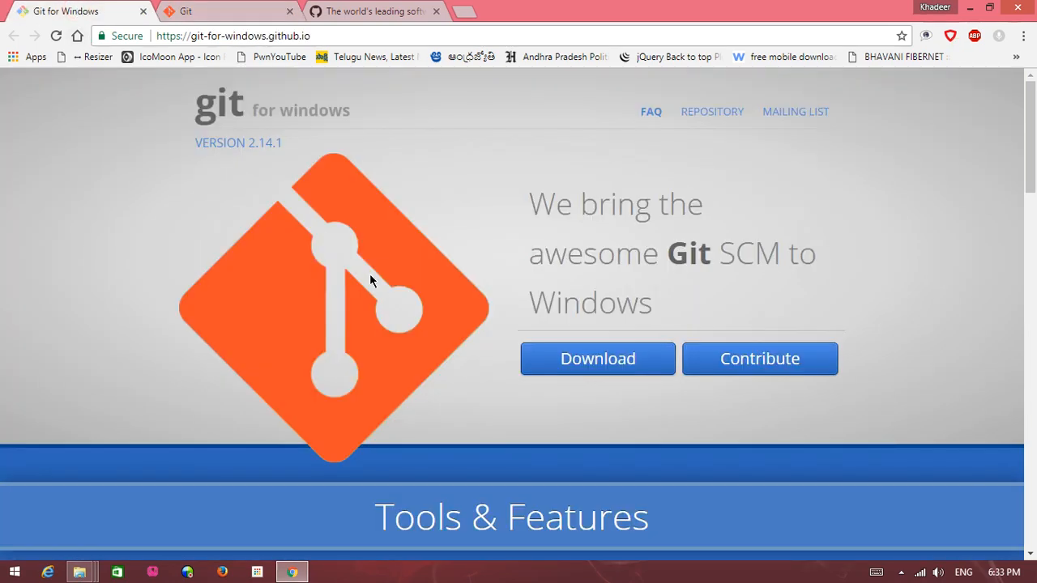
pyautogui.moveTo(598, 359)
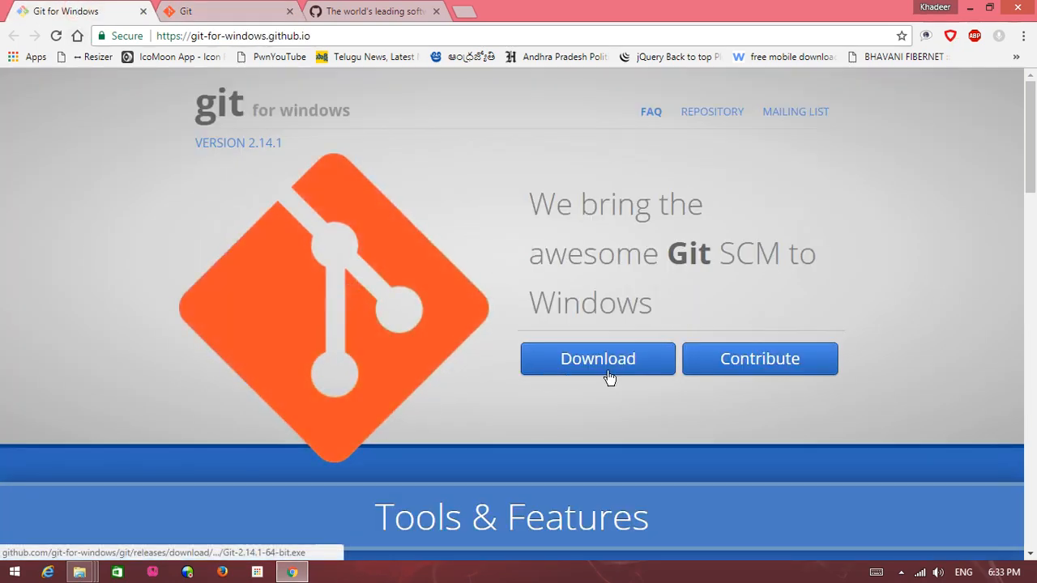
pyautogui.scroll(-3)
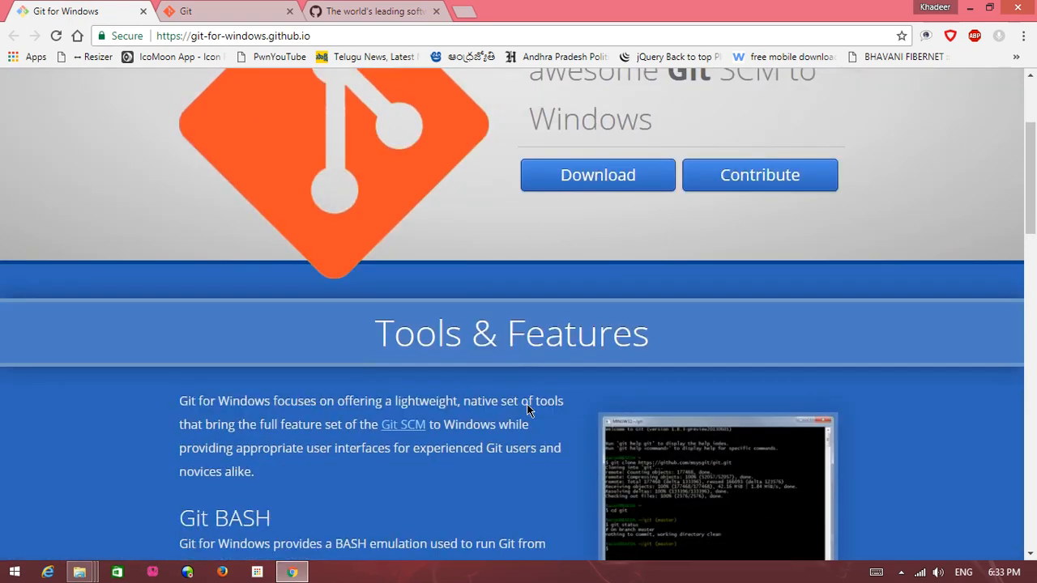
pyautogui.scroll(3)
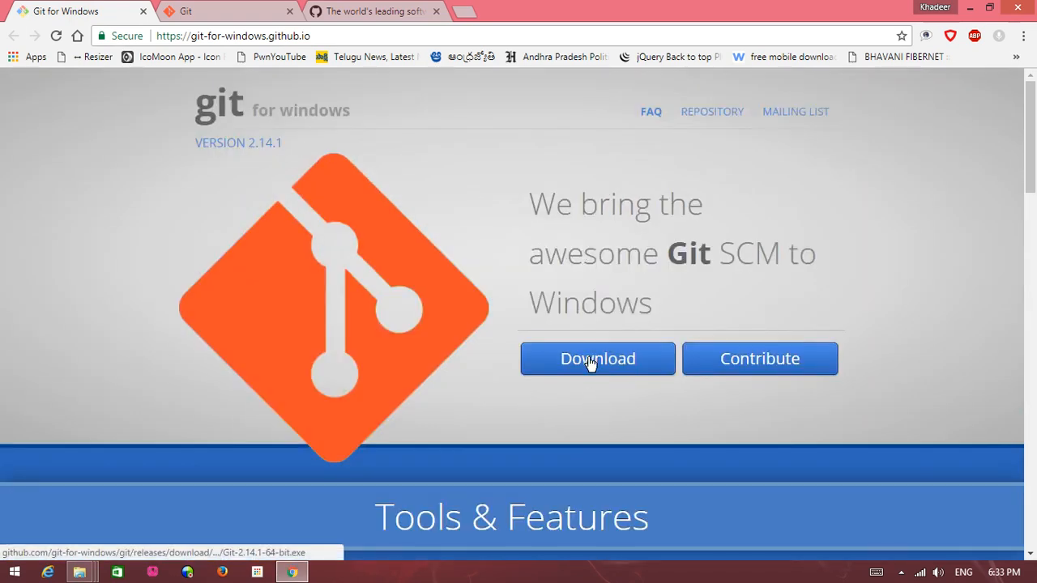
pyautogui.moveTo(583, 363)
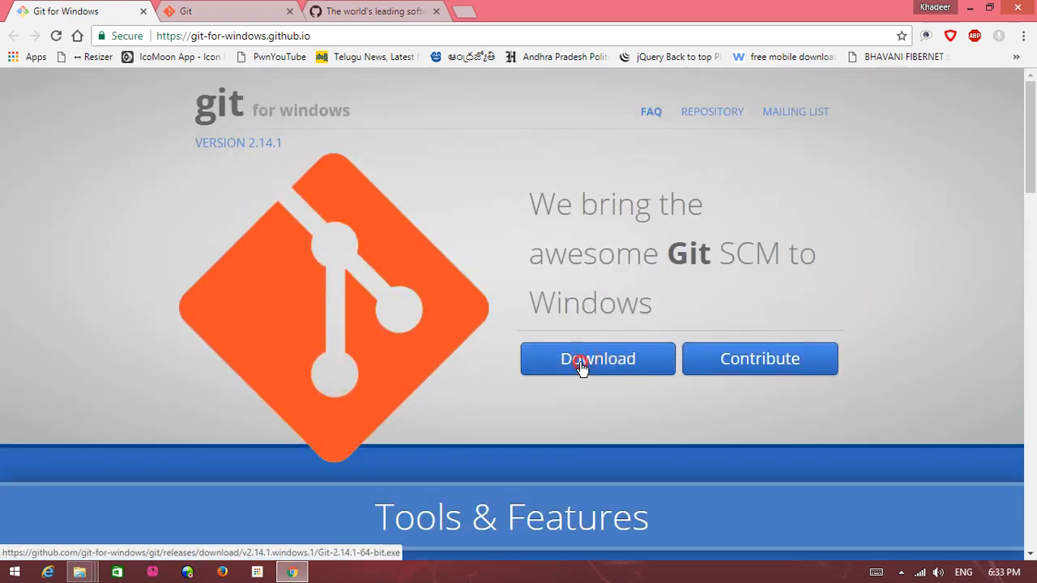
pyautogui.click(597, 359)
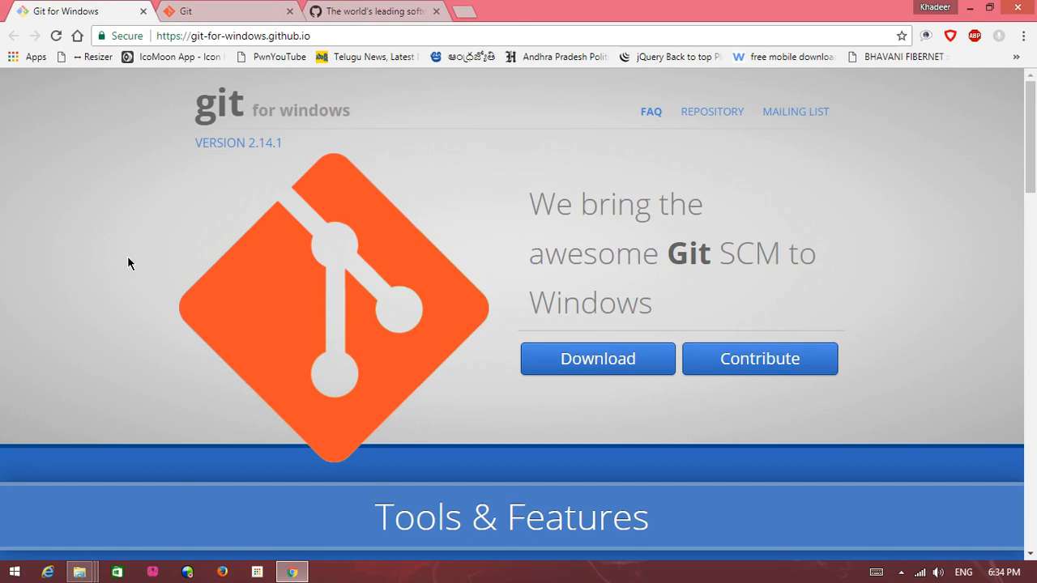
pyautogui.moveTo(80, 572)
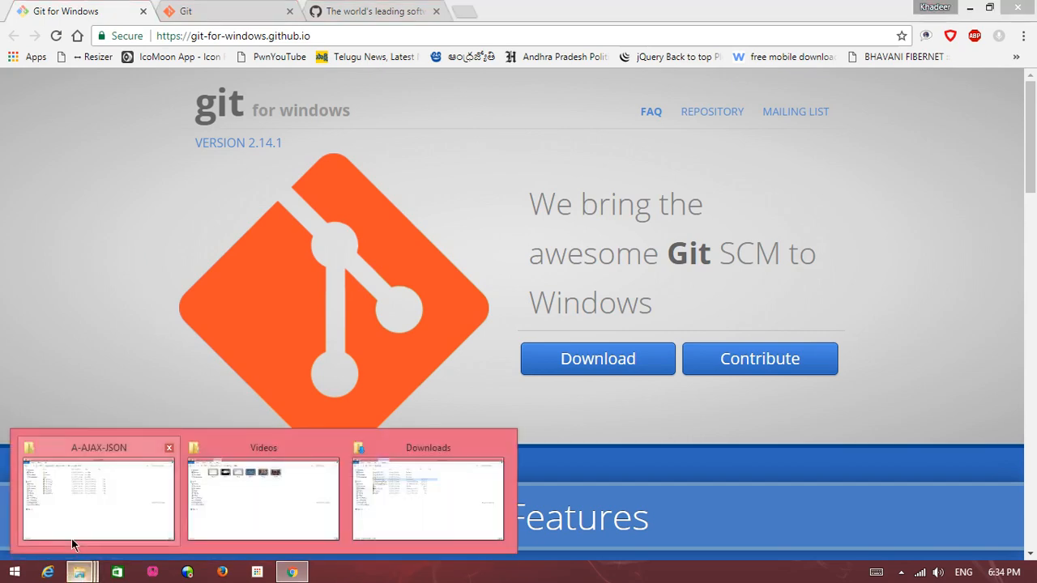
# In Downloads, try launching Git-2.14.1-64-bit and dismiss the ShellExecuteEx error.
pyautogui.click(427, 498)
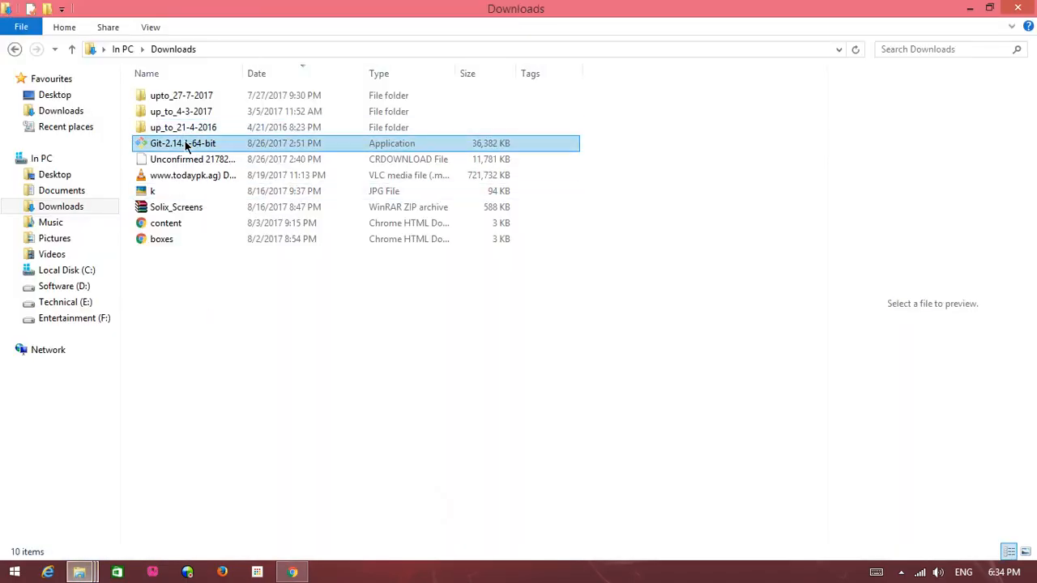
pyautogui.click(183, 143)
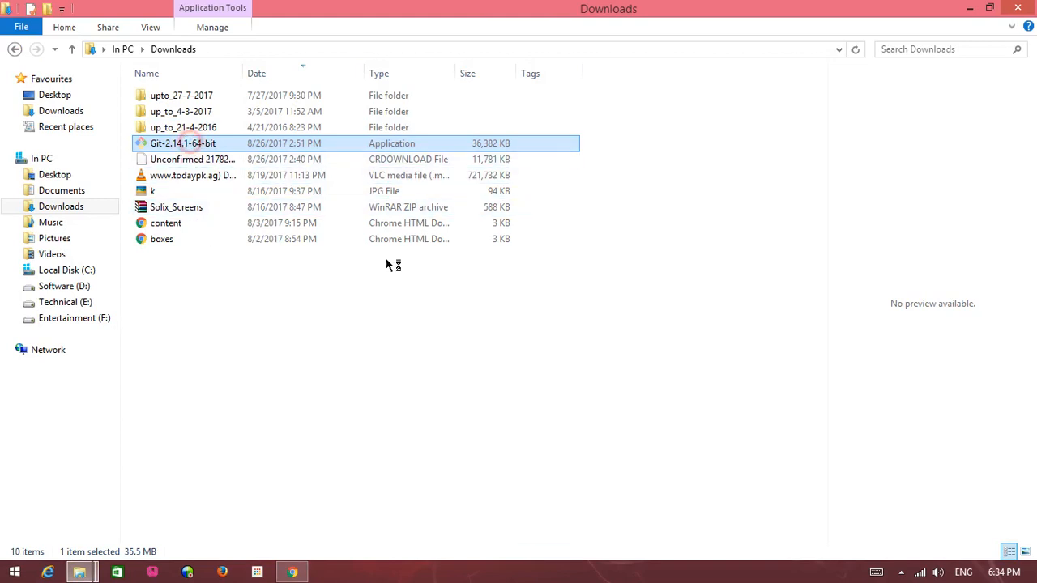
pyautogui.doubleClick(182, 143)
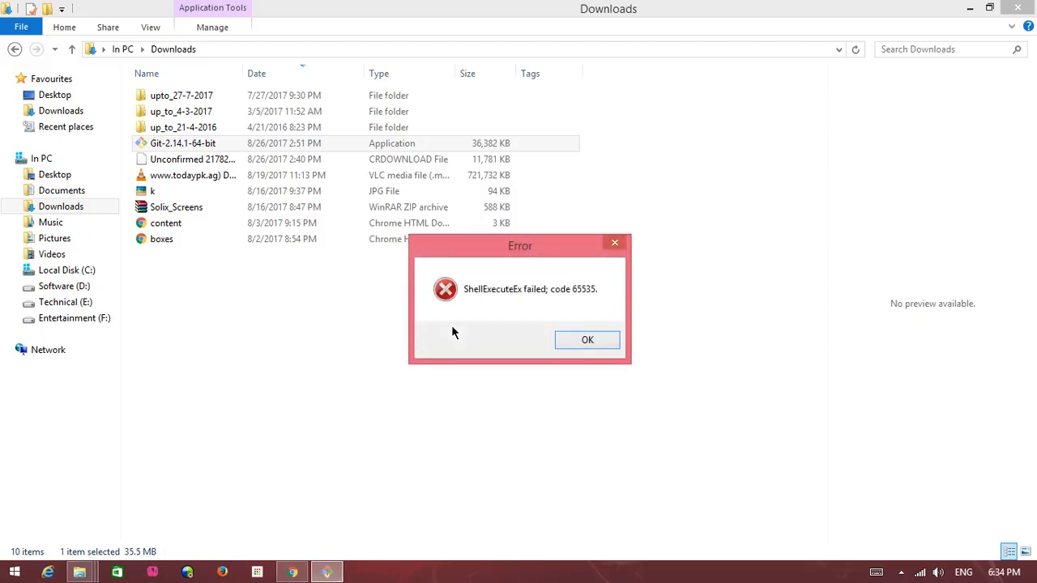
pyautogui.click(587, 340)
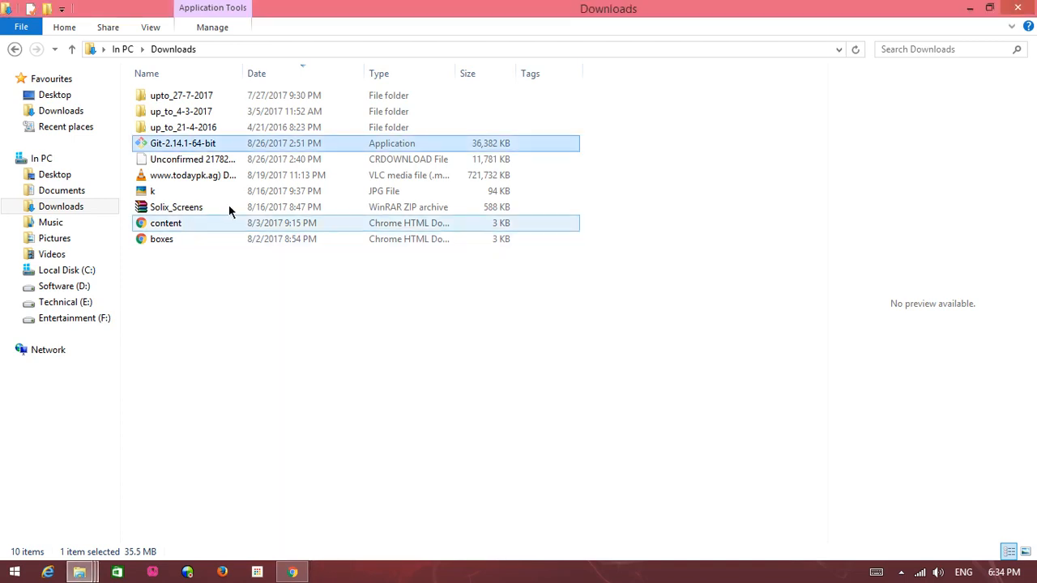
pyautogui.click(181, 144)
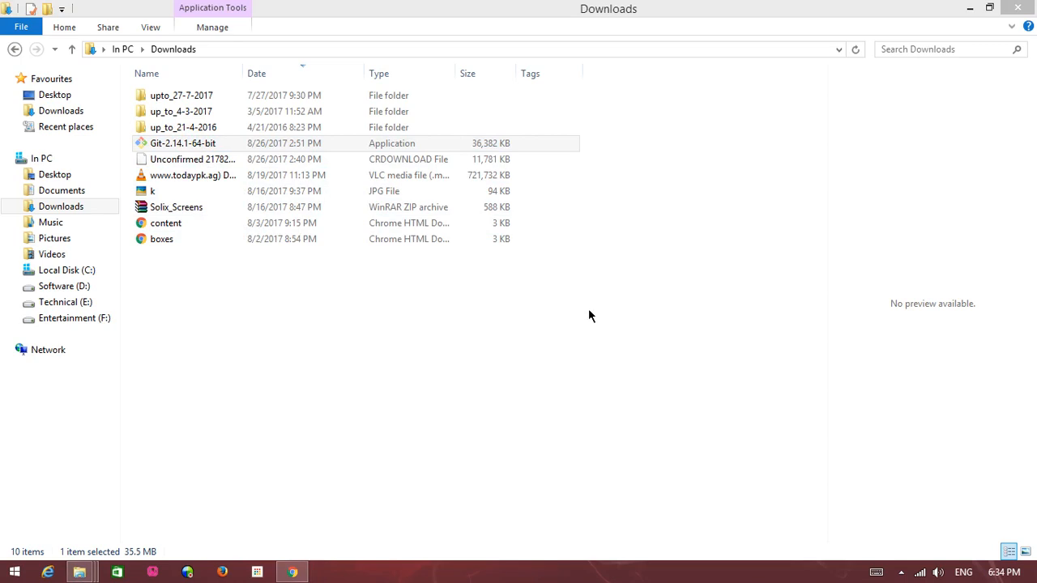
# Install Git 2.14.1 with default pages, keeping file caching and Git Credential Manager enabled.
pyautogui.doubleClick(183, 143)
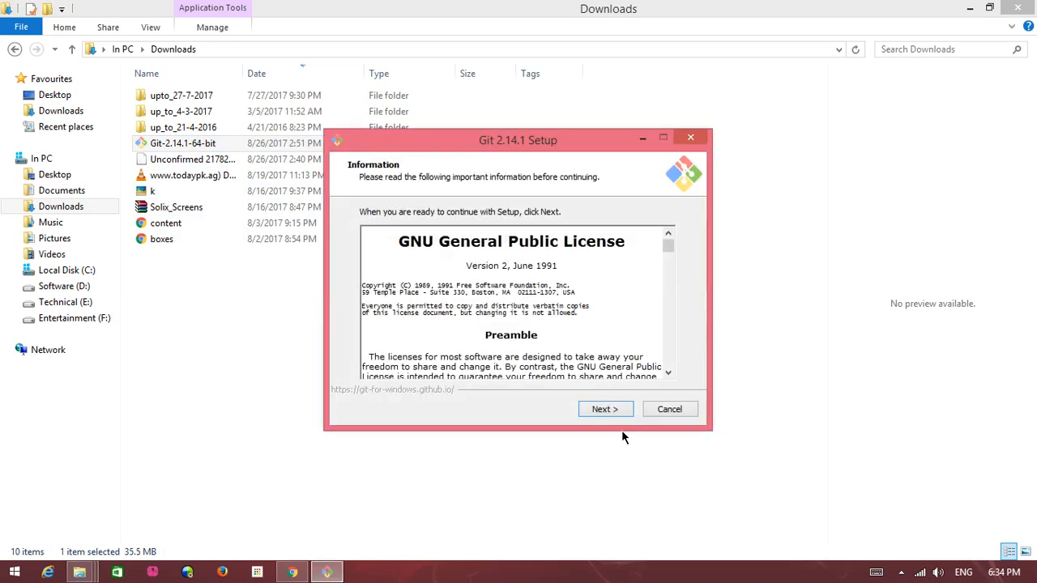
pyautogui.click(604, 408)
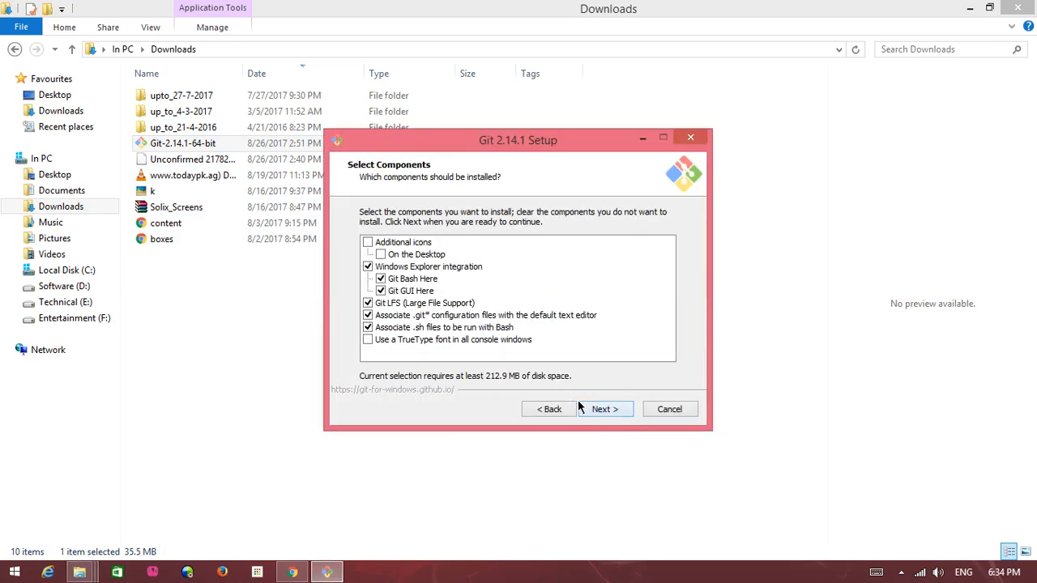
pyautogui.click(604, 408)
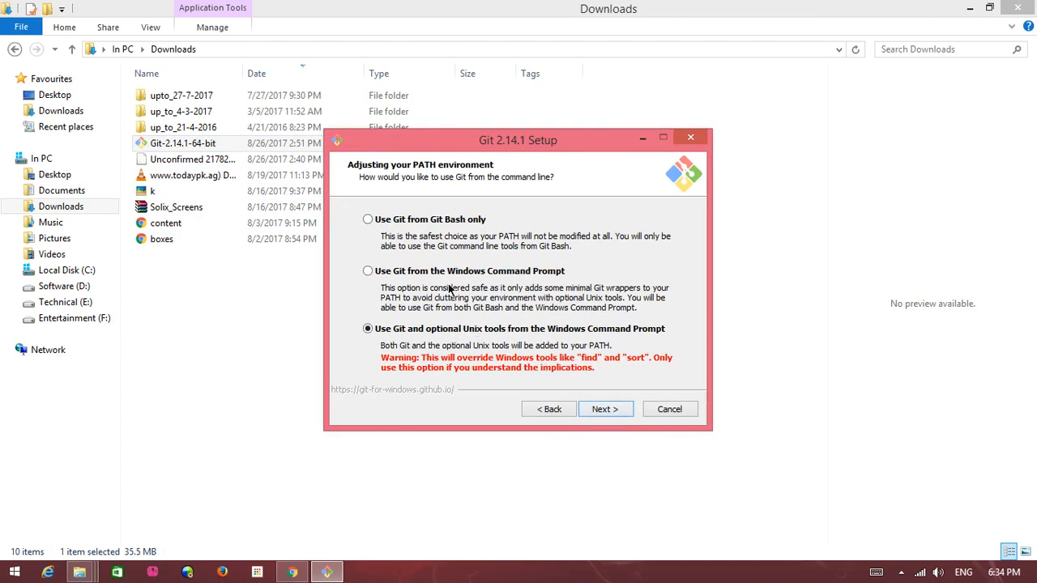
pyautogui.moveTo(433, 281)
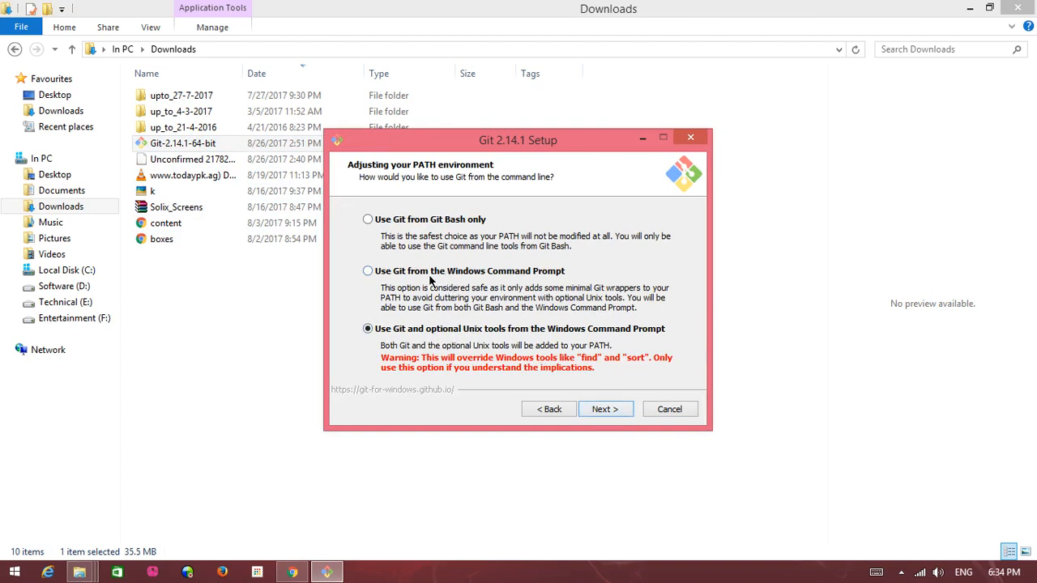
pyautogui.moveTo(451, 344)
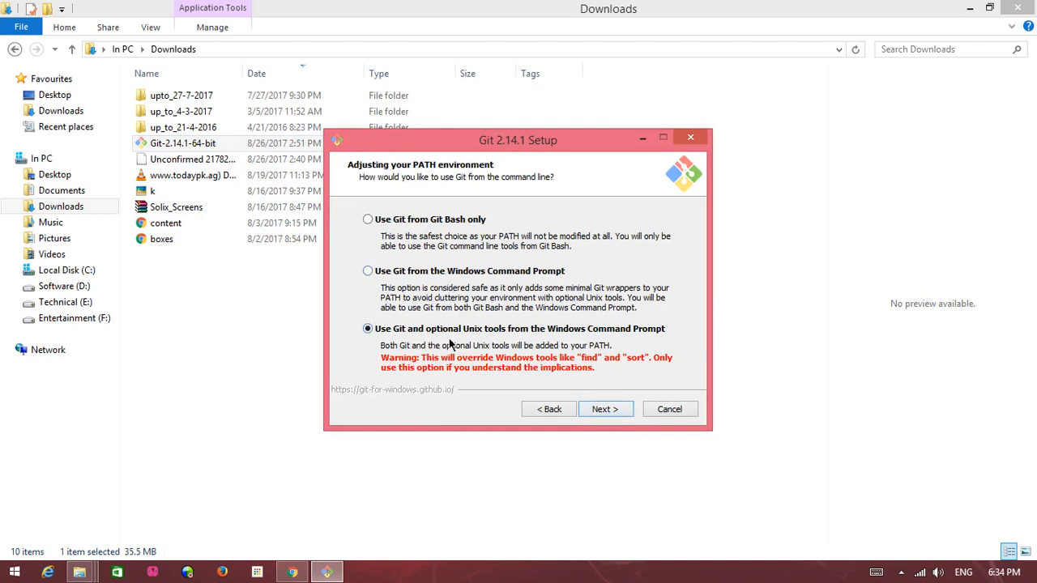
pyautogui.click(605, 408)
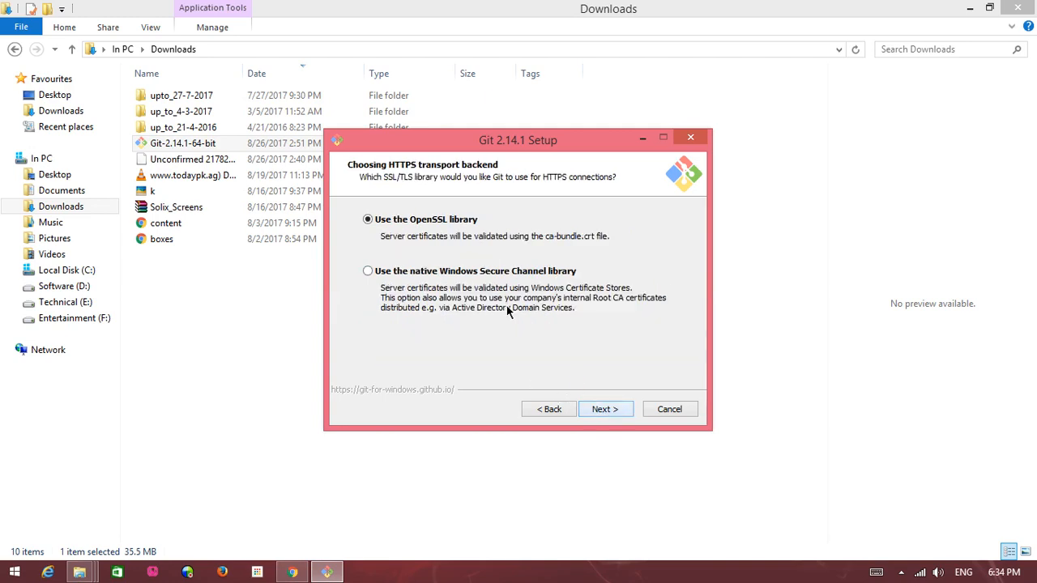
pyautogui.click(606, 408)
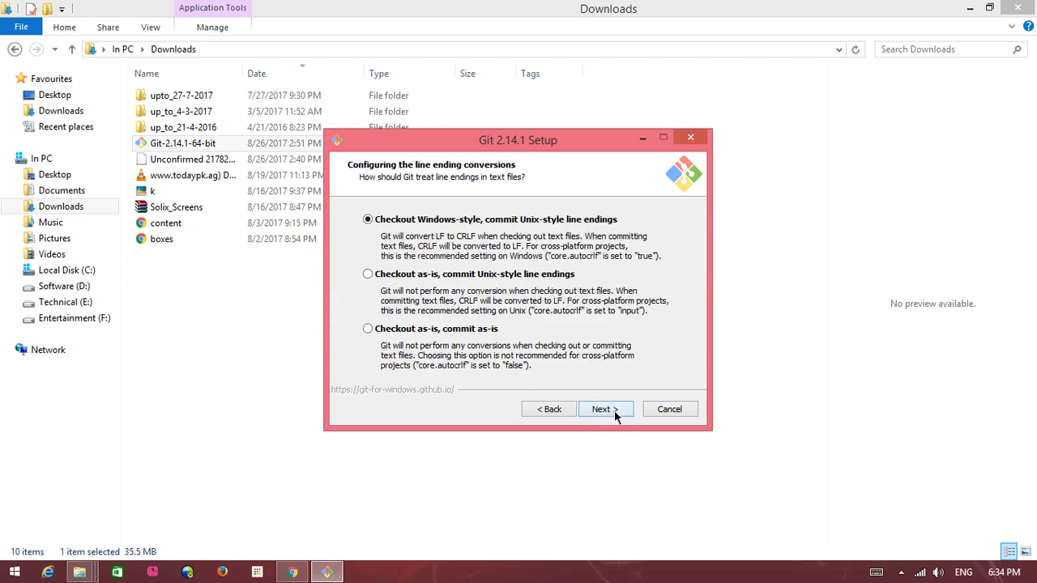
pyautogui.click(602, 409)
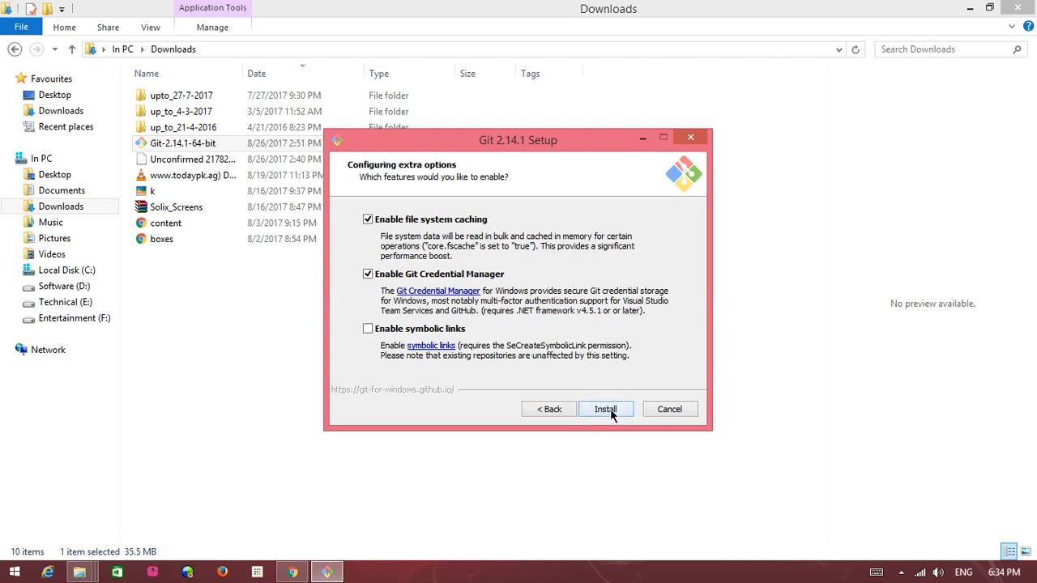
pyautogui.moveTo(611, 367)
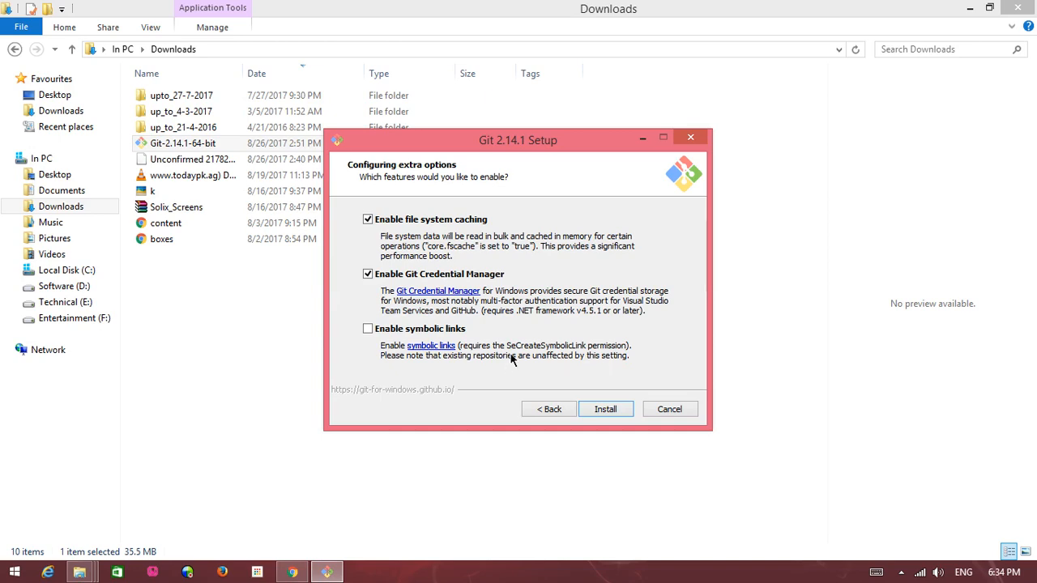
pyautogui.moveTo(670, 409)
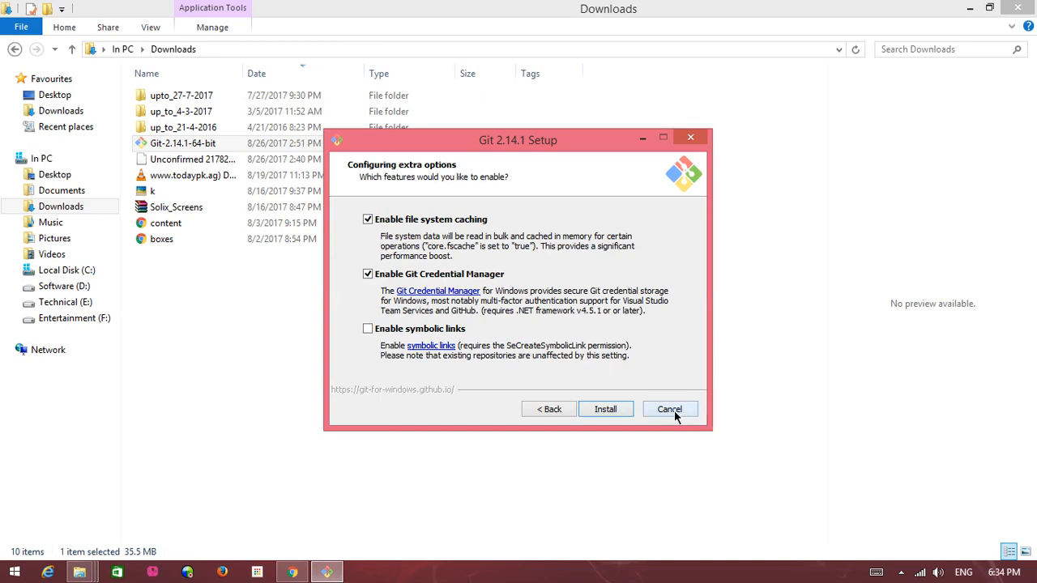
pyautogui.click(669, 409)
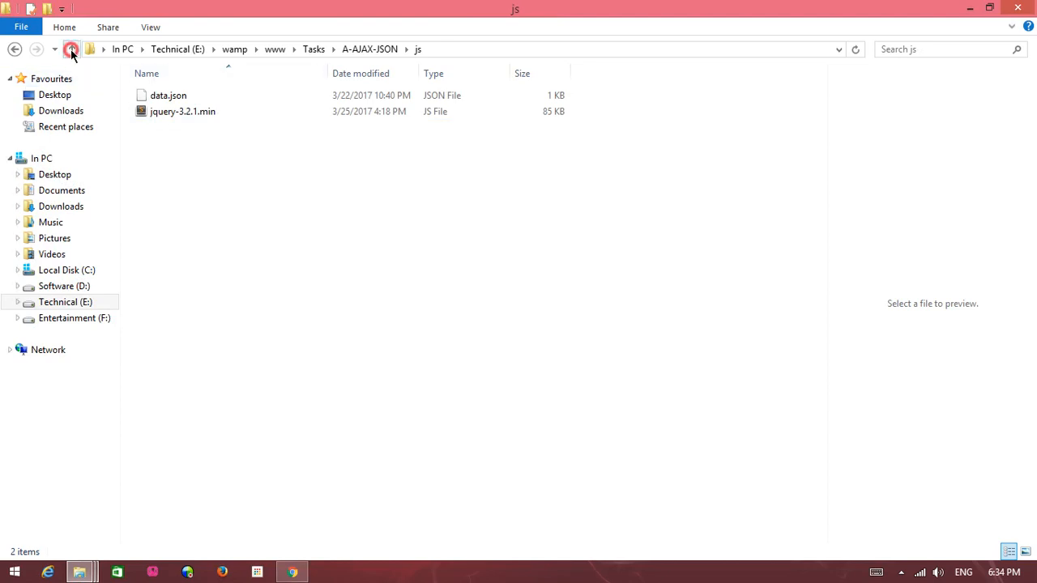
# Go up from js to A-AJAX-JSON and show its Git Bash Here context menu.
pyautogui.click(71, 49)
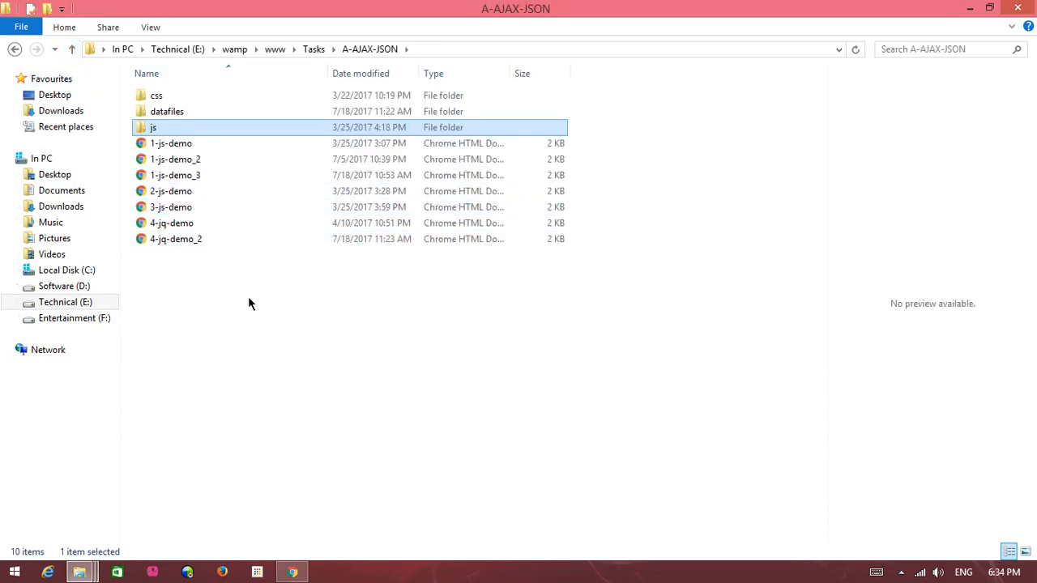
pyautogui.rightClick(250, 306)
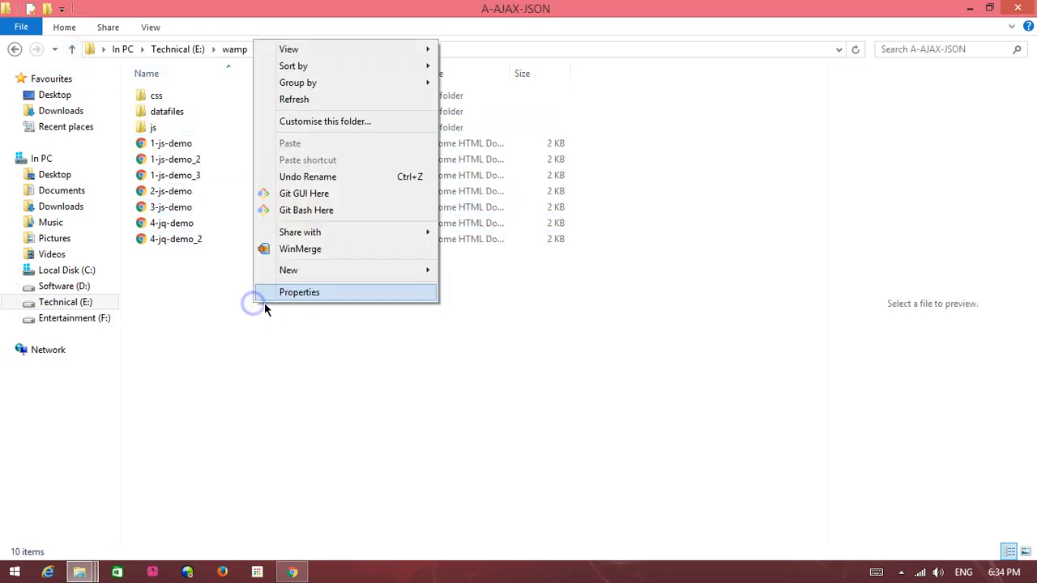
pyautogui.moveTo(341, 216)
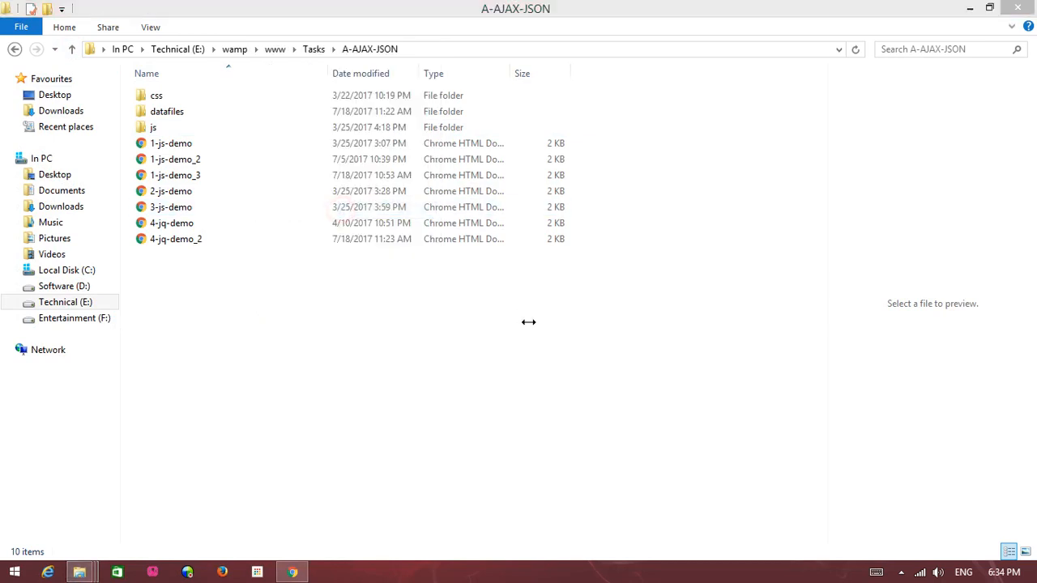
pyautogui.click(326, 572)
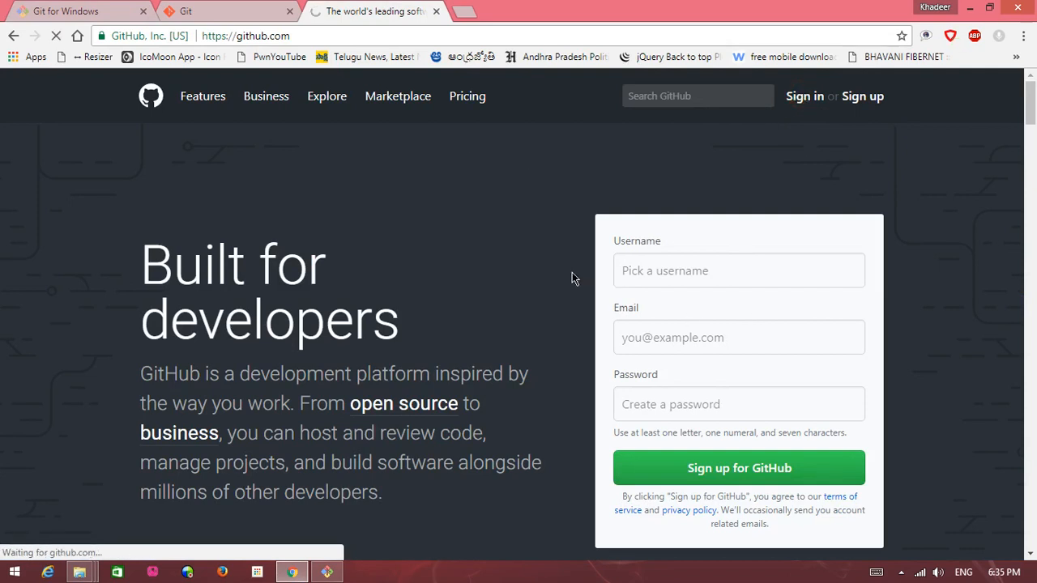
# Sign in to GitHub as khadeer with the saved password.
pyautogui.click(804, 95)
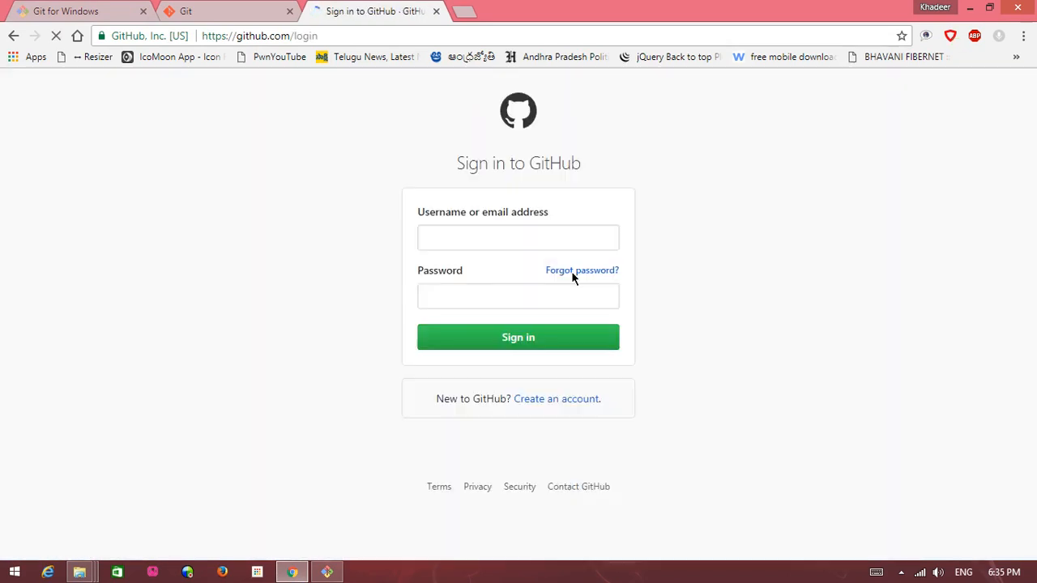
pyautogui.click(518, 237)
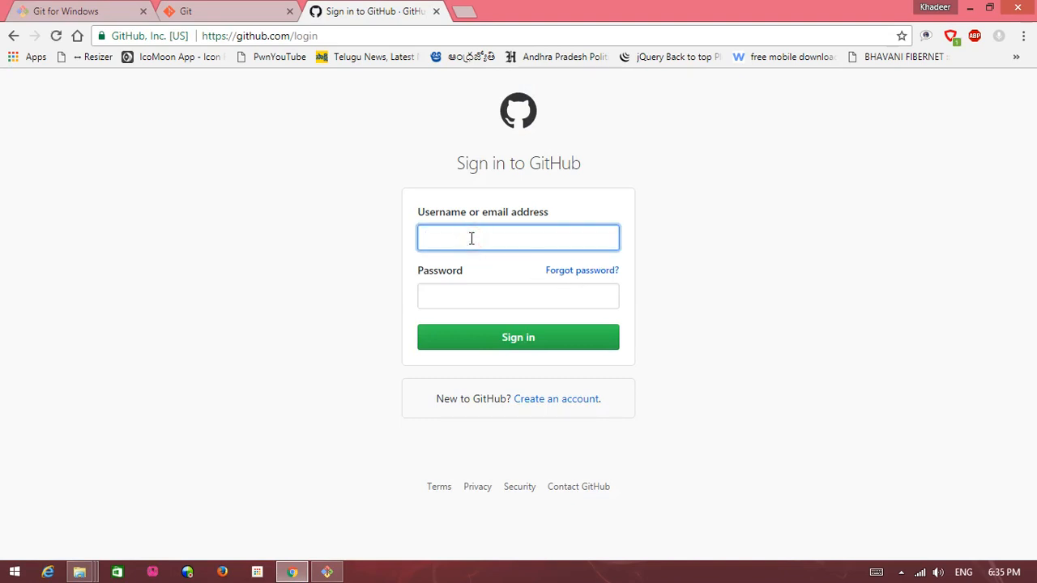
pyautogui.write('khadeer')
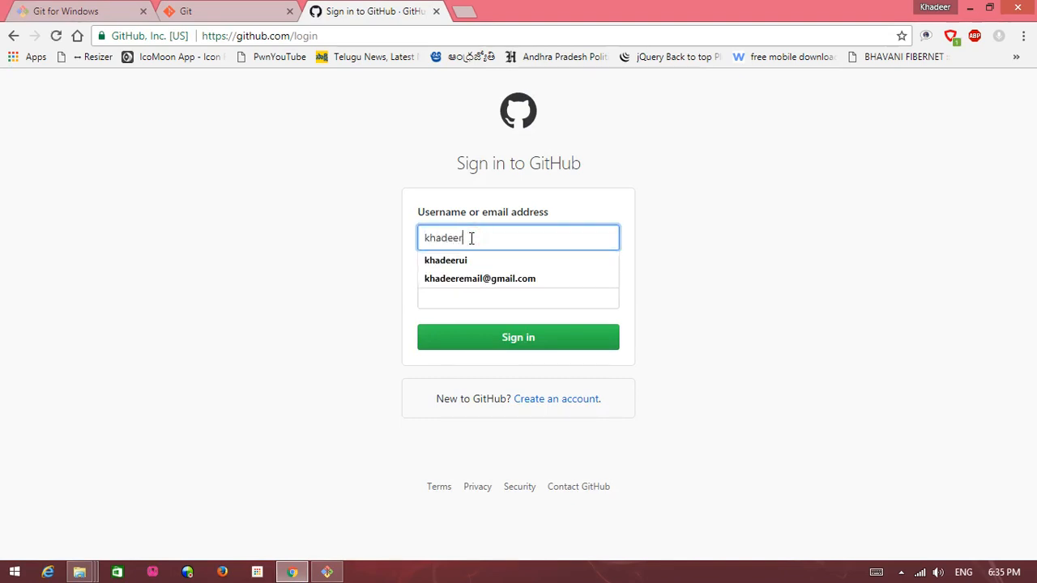
pyautogui.click(445, 260)
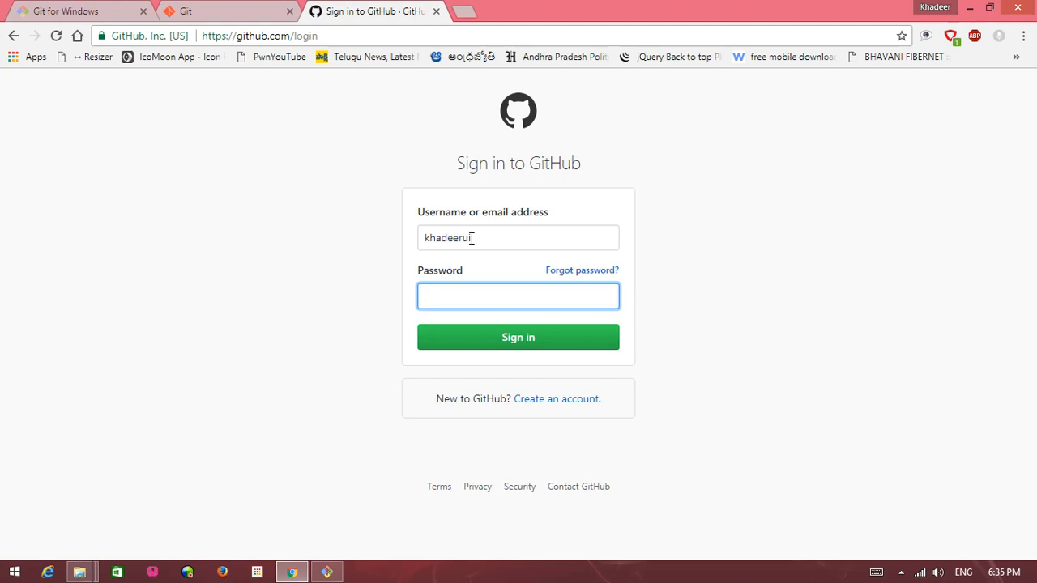
pyautogui.write('password')
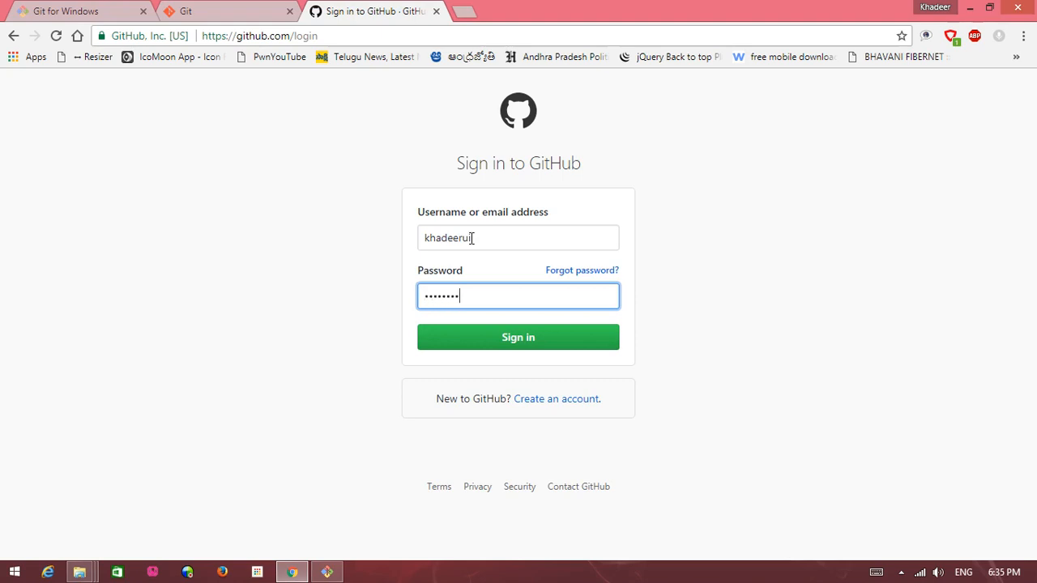
pyautogui.click(518, 336)
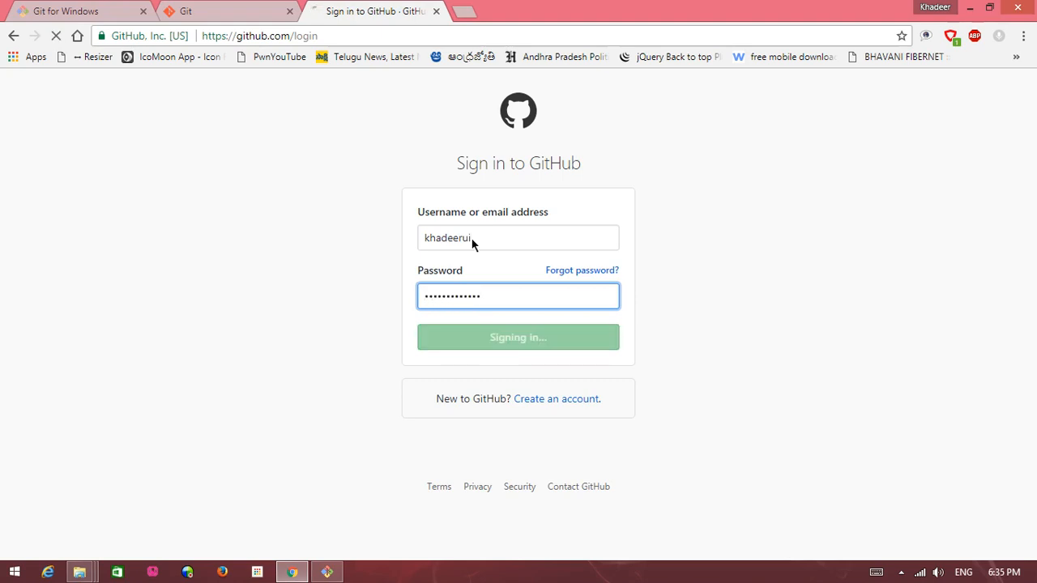
pyautogui.click(518, 337)
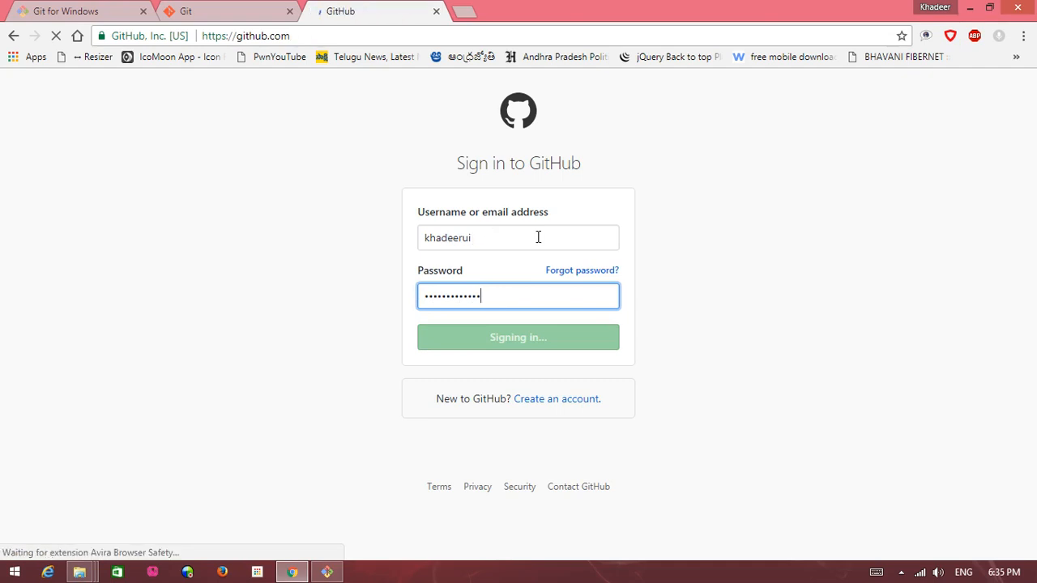
# Open your profile from the avatar menu and show its six repositories.
pyautogui.click(517, 337)
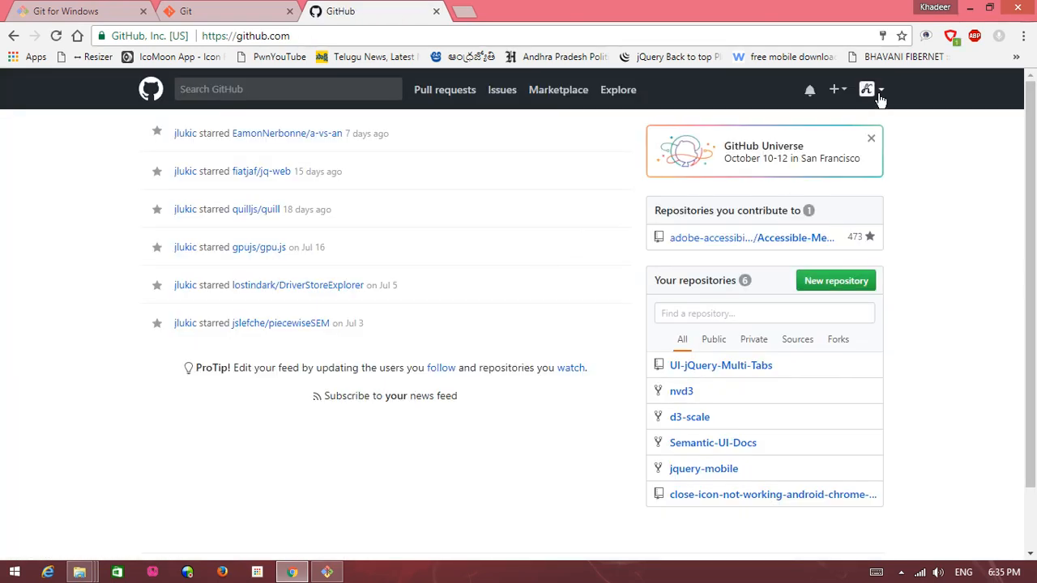
pyautogui.click(866, 89)
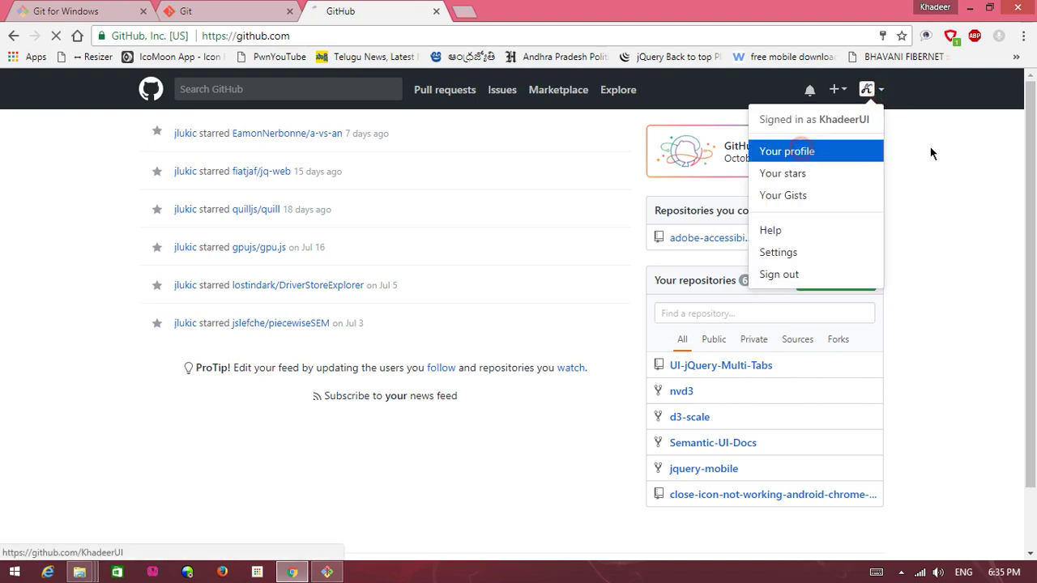
pyautogui.click(786, 151)
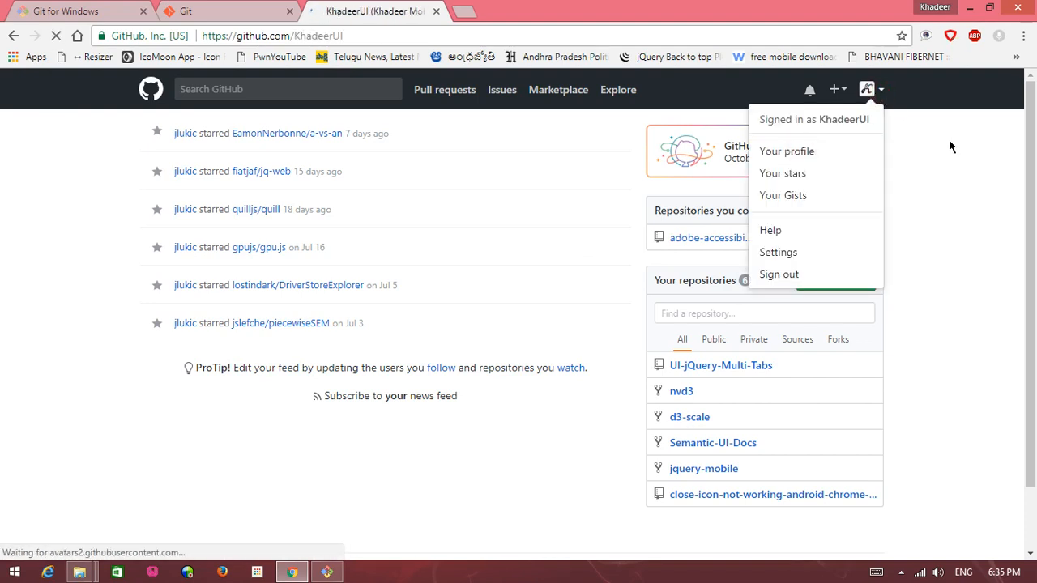
pyautogui.click(787, 151)
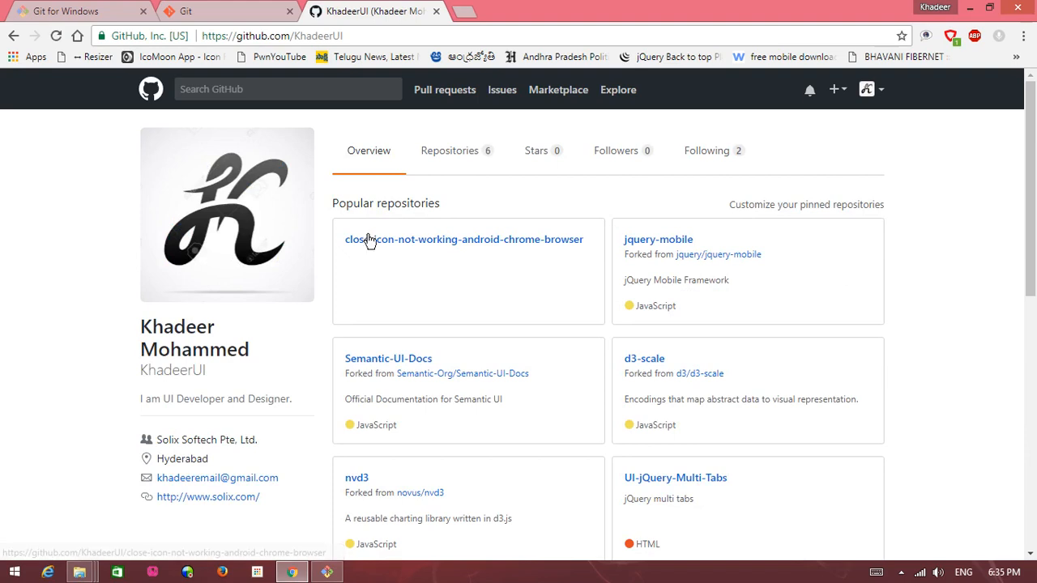
pyautogui.moveTo(192, 245)
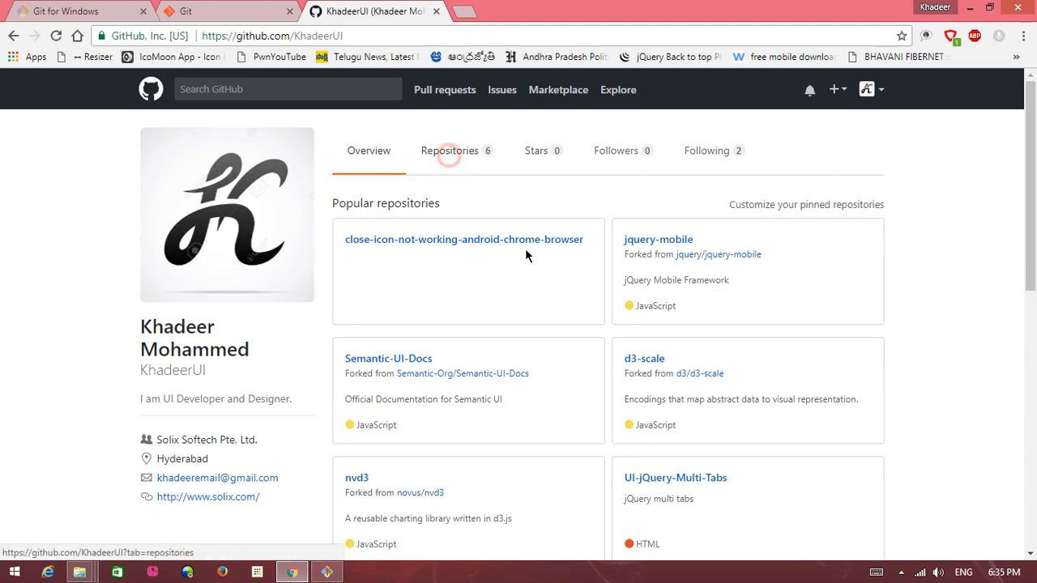
pyautogui.click(449, 150)
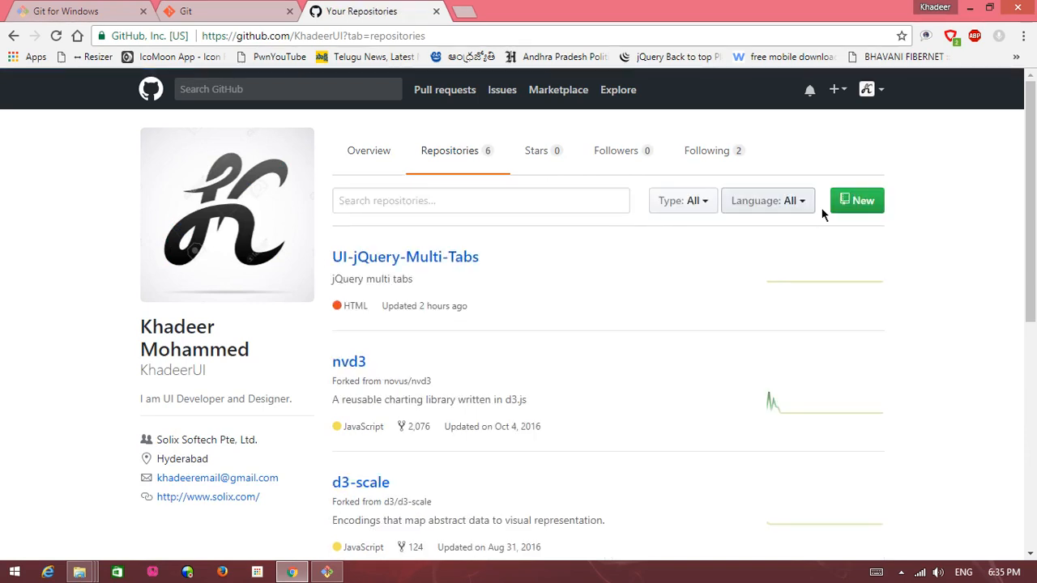
pyautogui.click(405, 256)
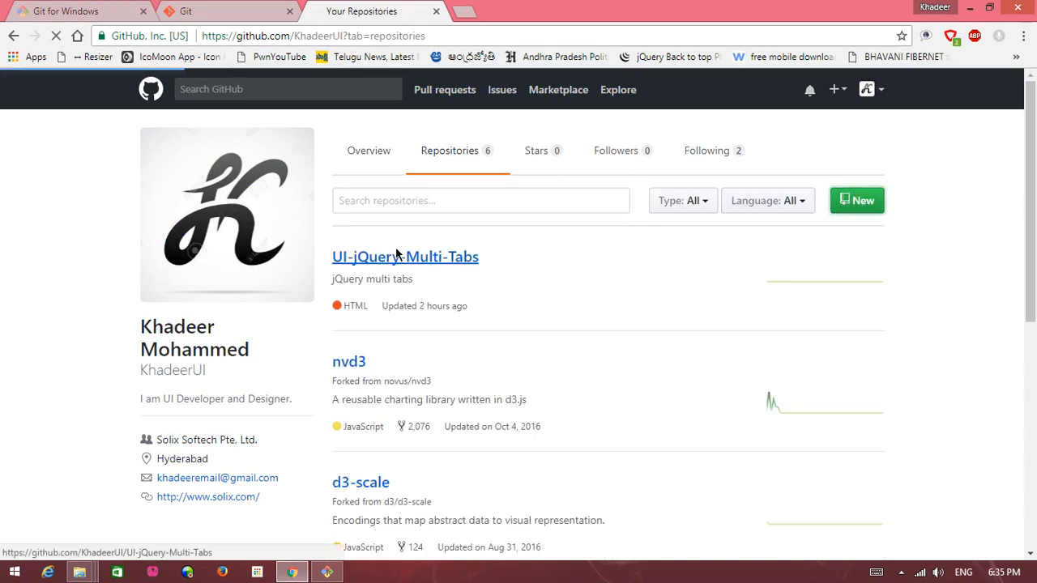
# Enter repository name TestDemo and description 'Test Description' in the new repository form.
pyautogui.click(856, 200)
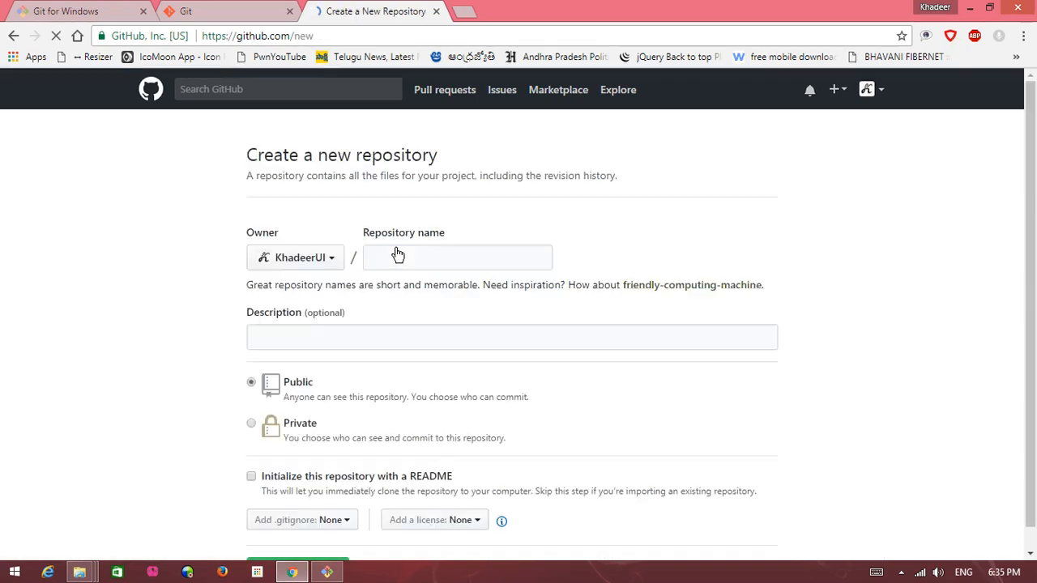
pyautogui.click(458, 257)
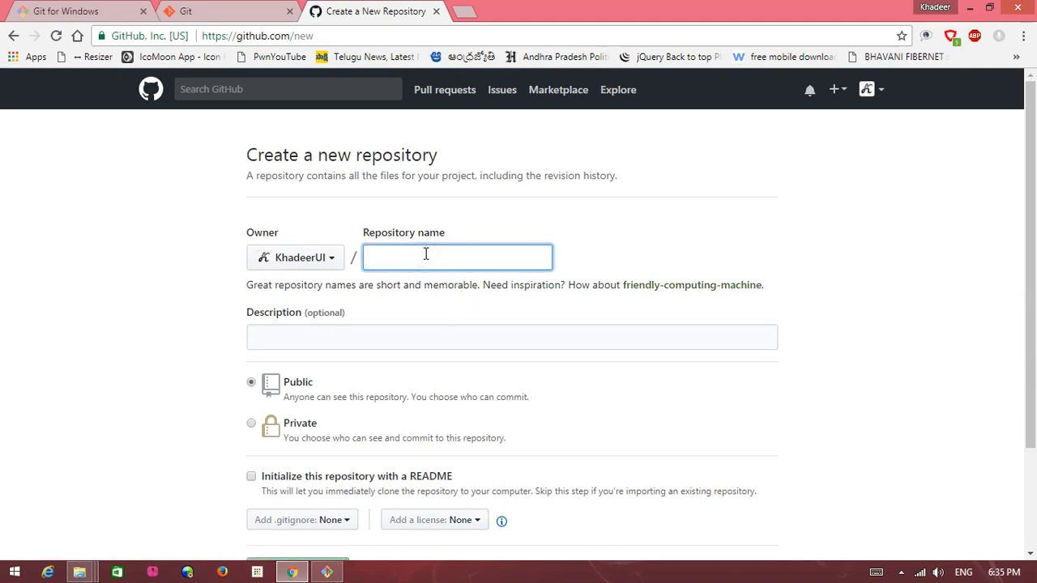
pyautogui.write('Test')
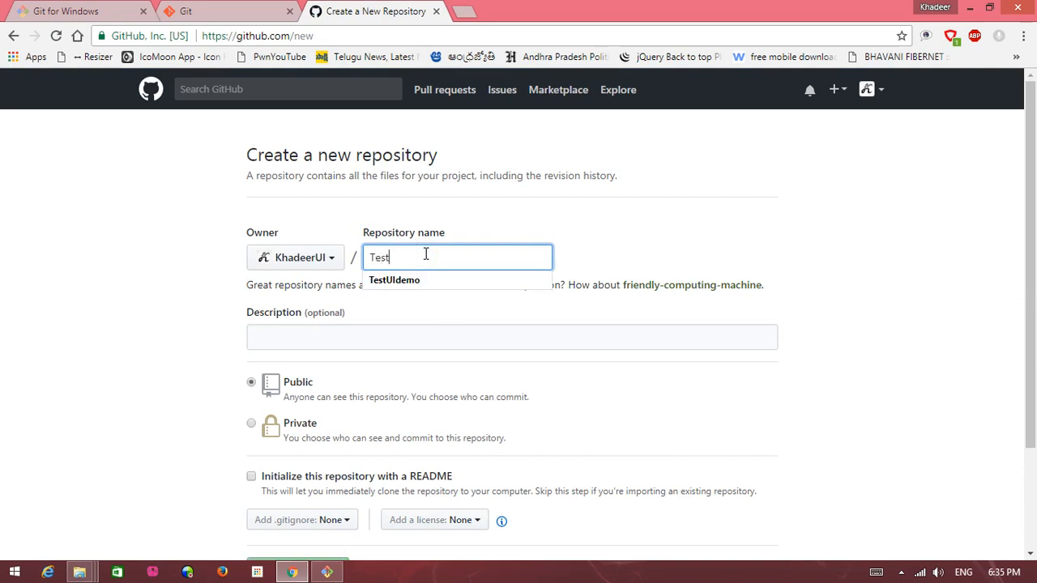
pyautogui.write('Demo')
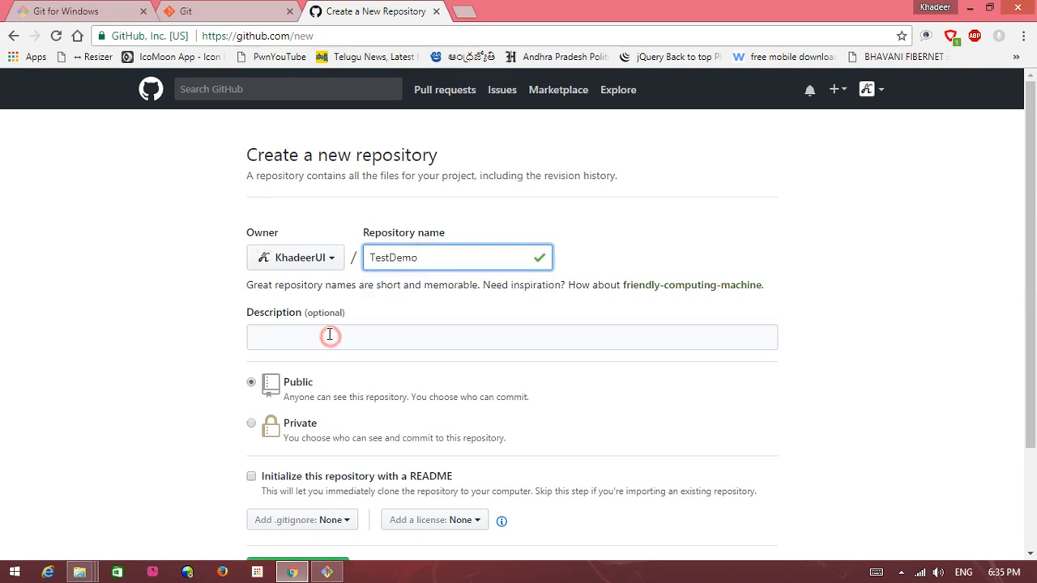
pyautogui.write('Test')
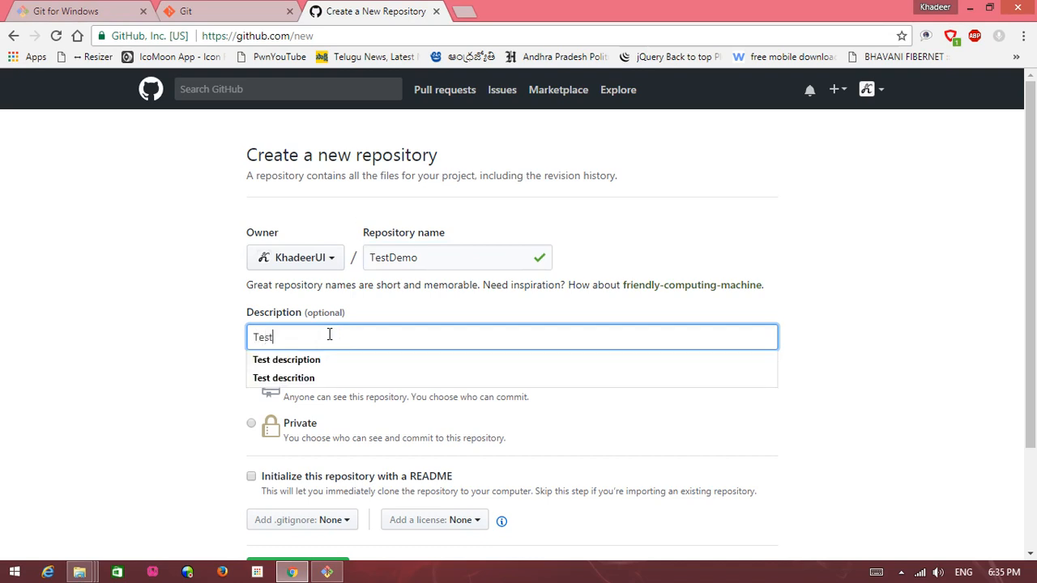
pyautogui.write('Description')
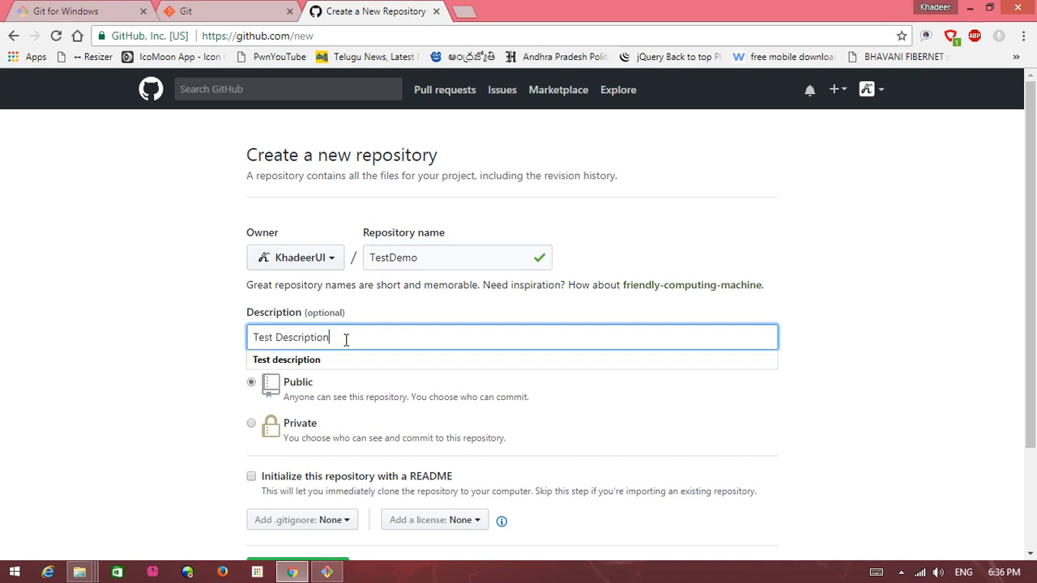
# Keep the repository Public and create TestDemo.
pyautogui.scroll(-3)
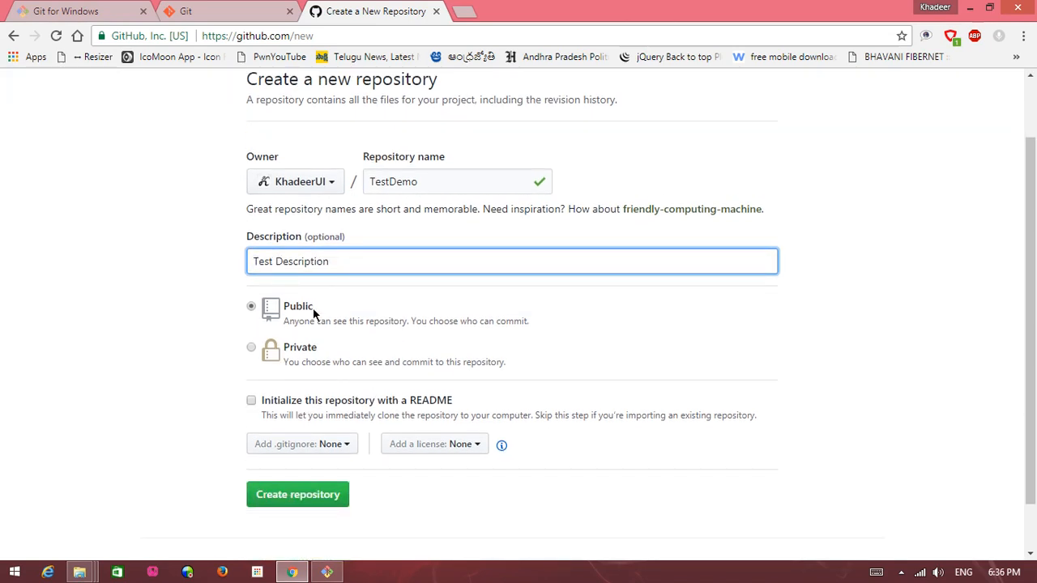
pyautogui.scroll(-3)
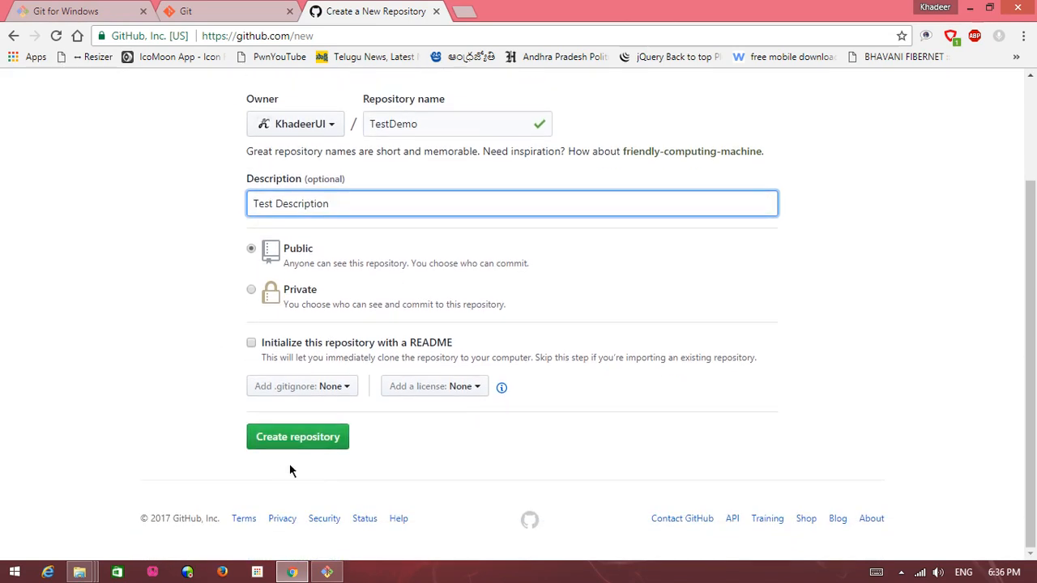
pyautogui.moveTo(313, 448)
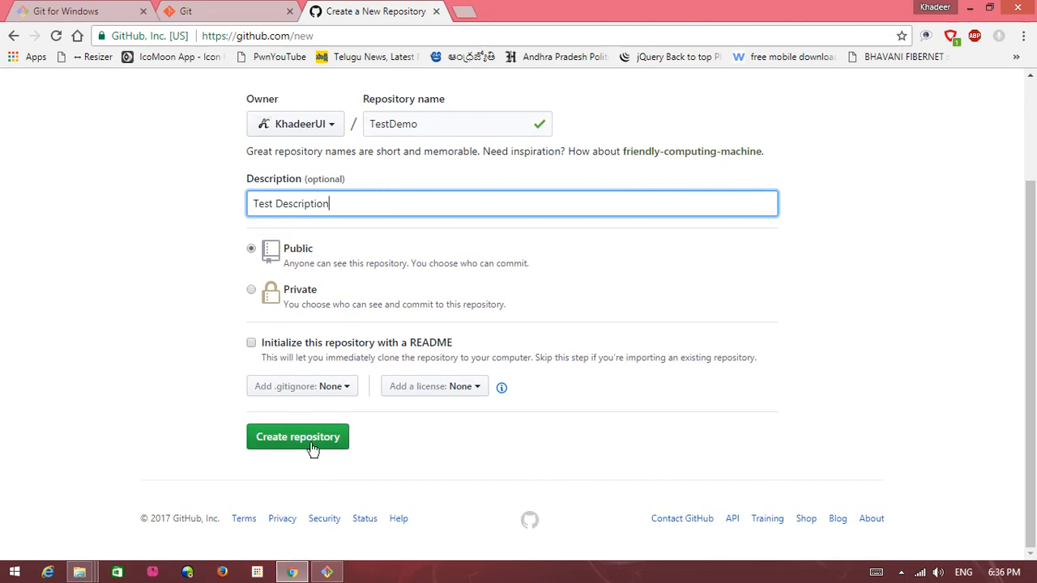
pyautogui.click(297, 437)
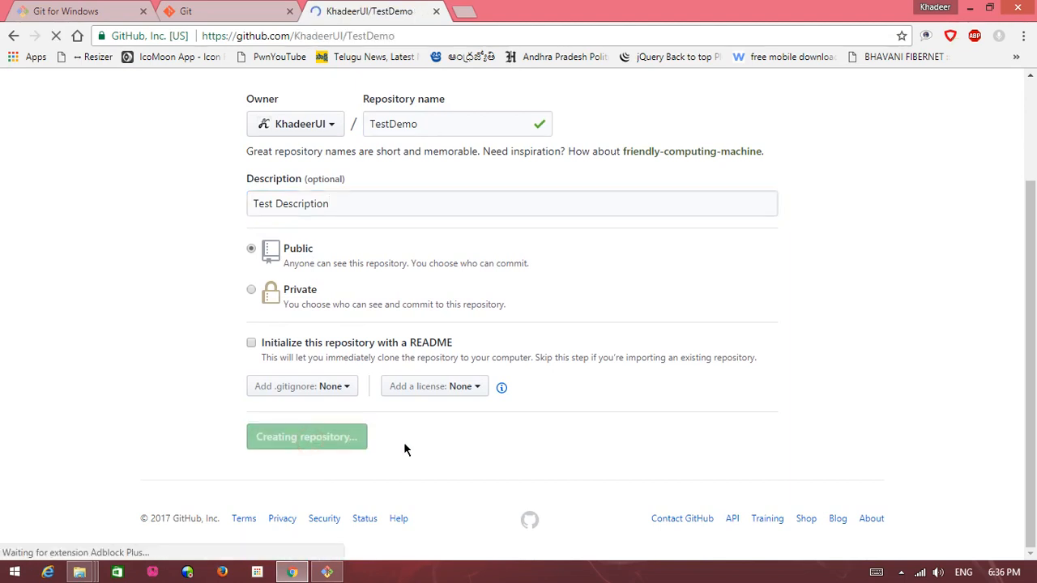
pyautogui.click(306, 437)
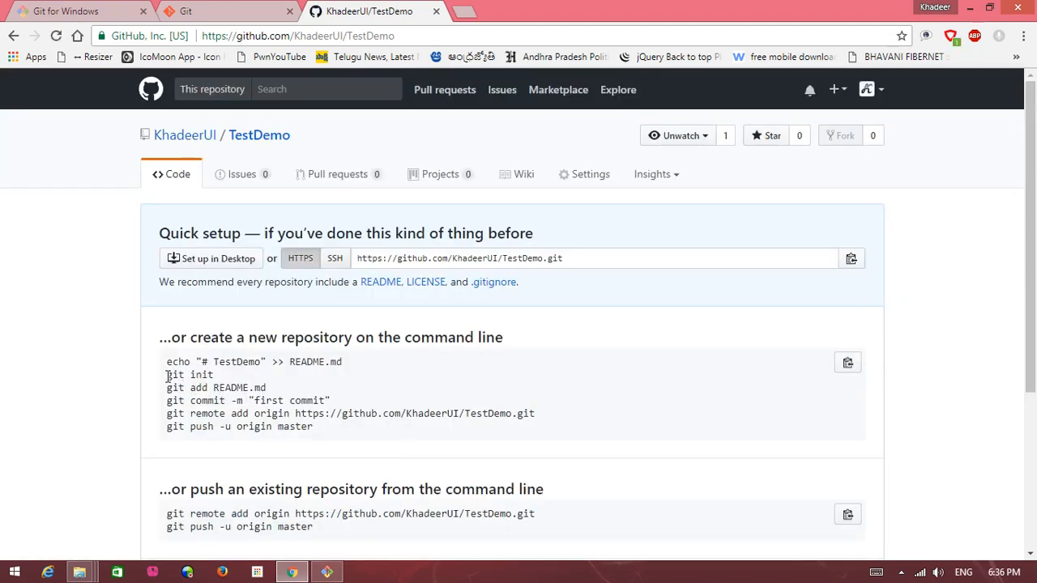
pyautogui.moveTo(167, 375); pyautogui.dragTo(314, 427)
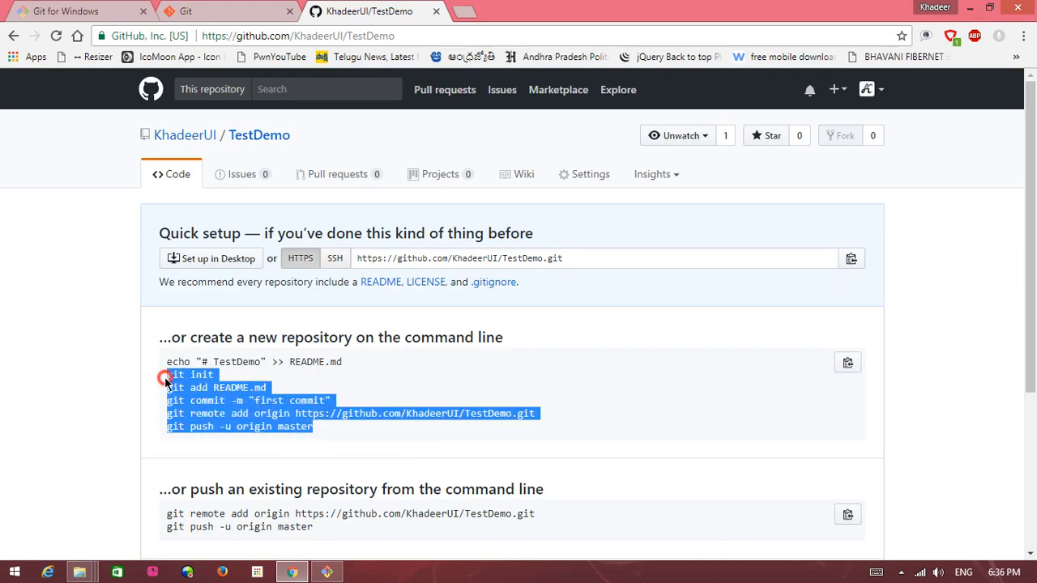
pyautogui.click(480, 374)
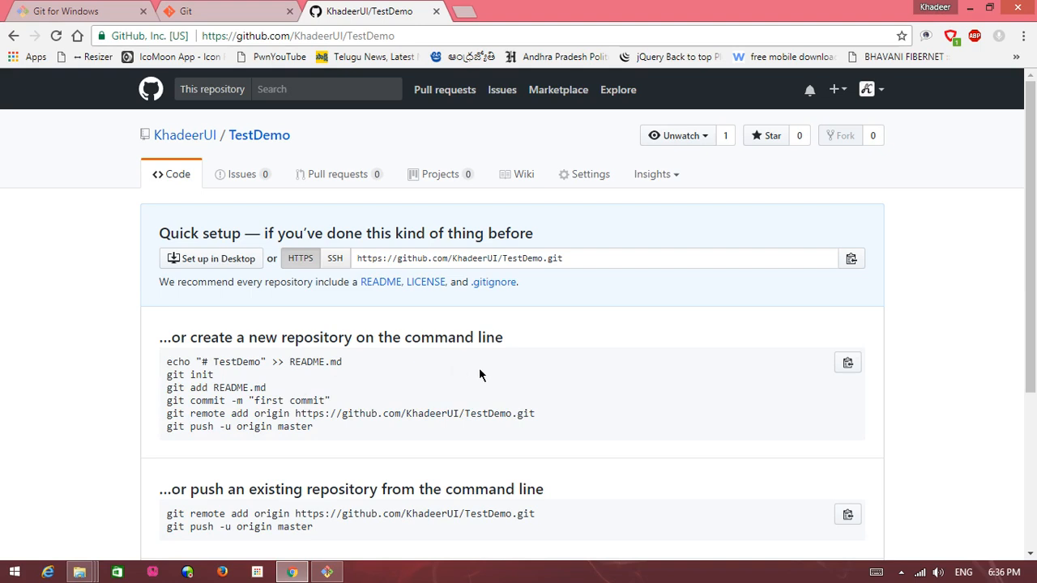
pyautogui.moveTo(320, 491)
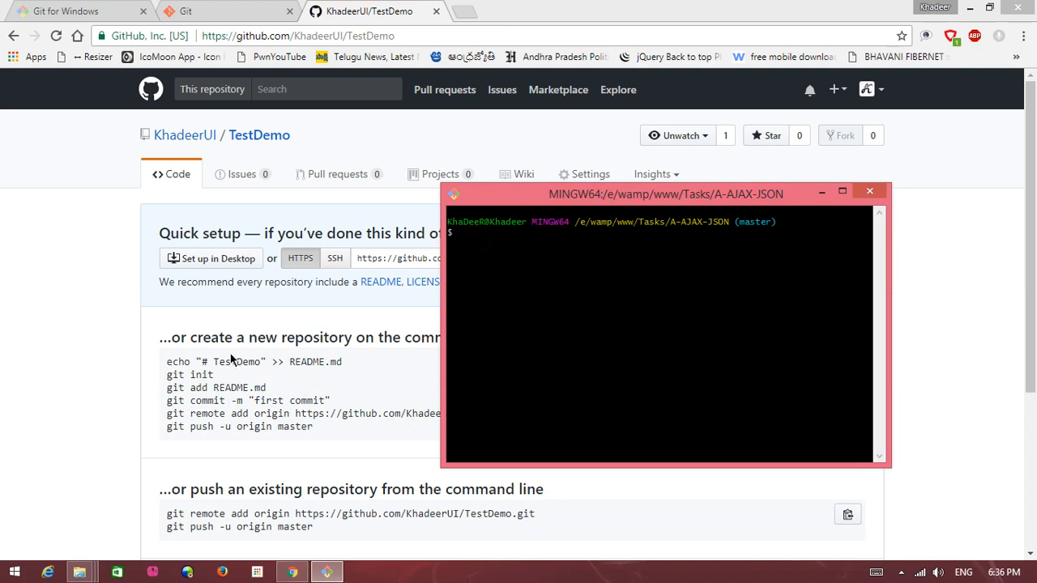
pyautogui.moveTo(496, 245)
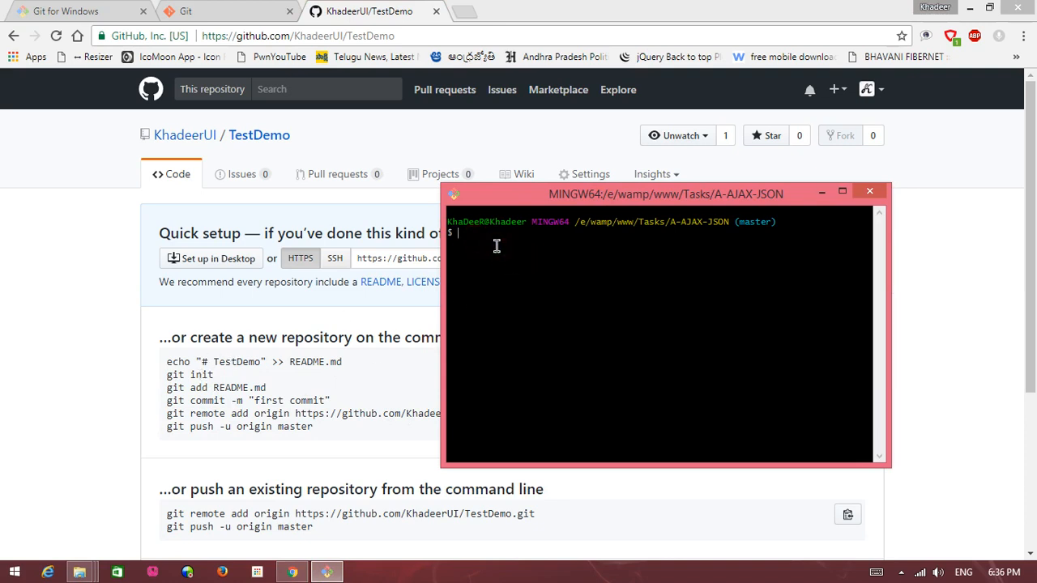
# Run git init in A-AJAX-JSON, reinitialising the existing repository.
pyautogui.write('git')
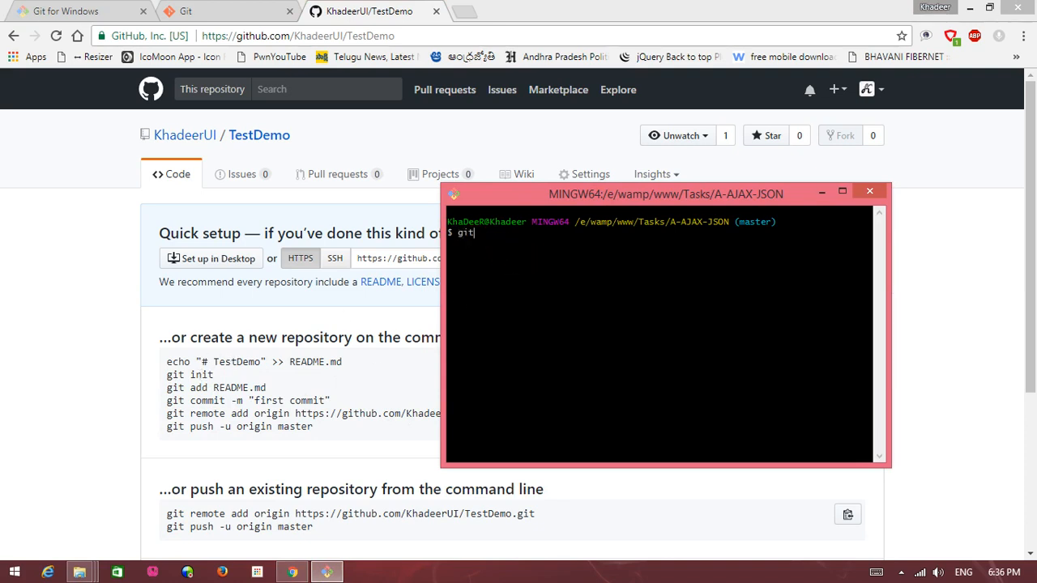
pyautogui.write('init')
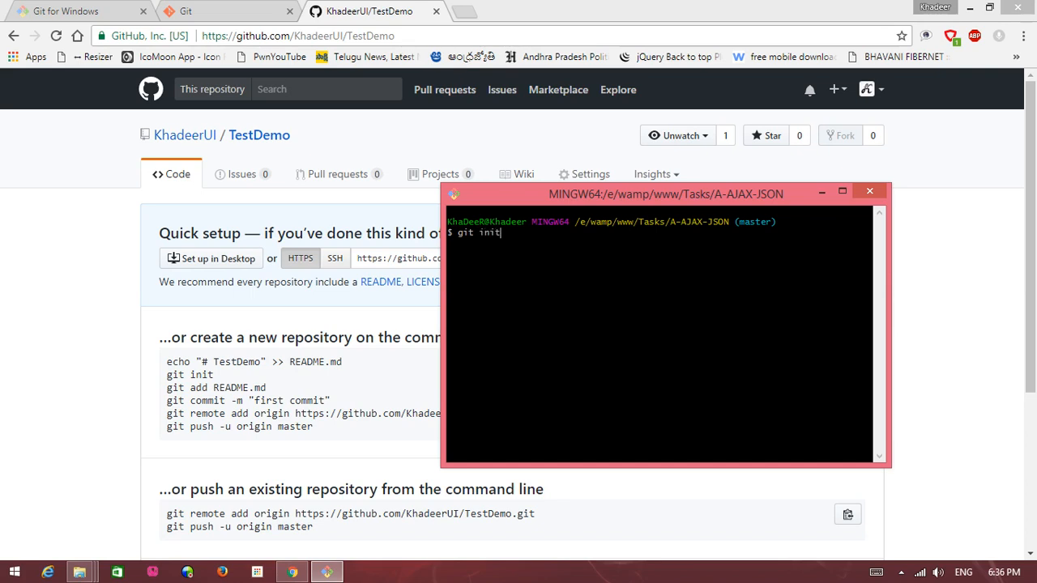
pyautogui.press('Return')
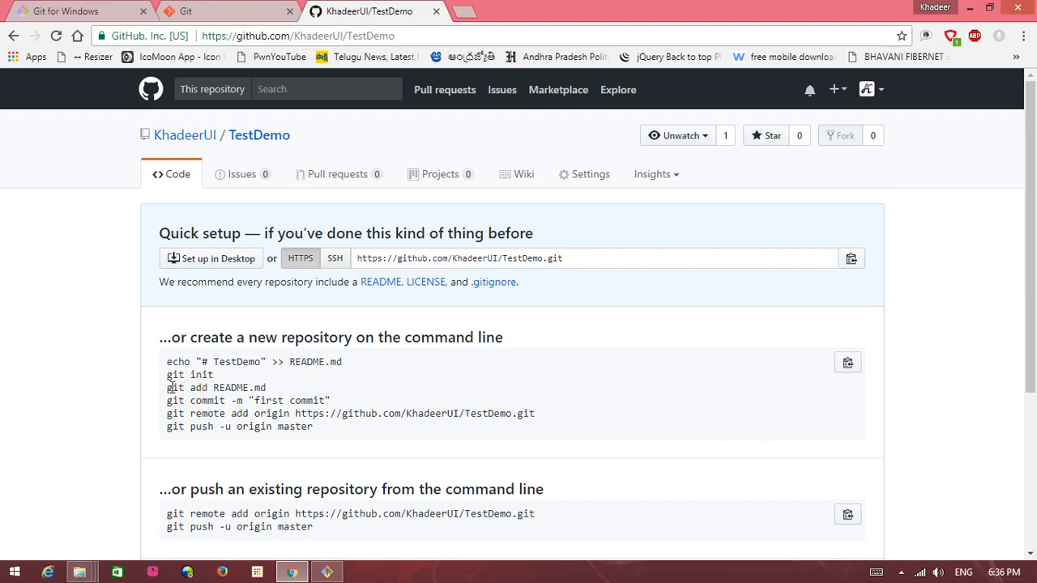
pyautogui.moveTo(272, 391)
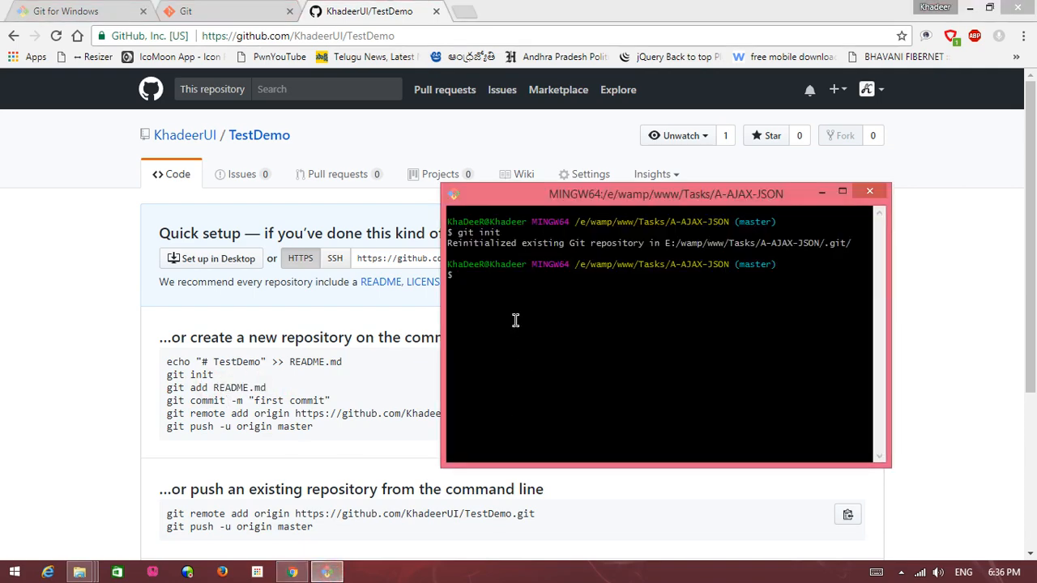
# Preview 1-js-demo, then open the js folder to find data.json and jquery-3.2.1.min.
pyautogui.click(80, 572)
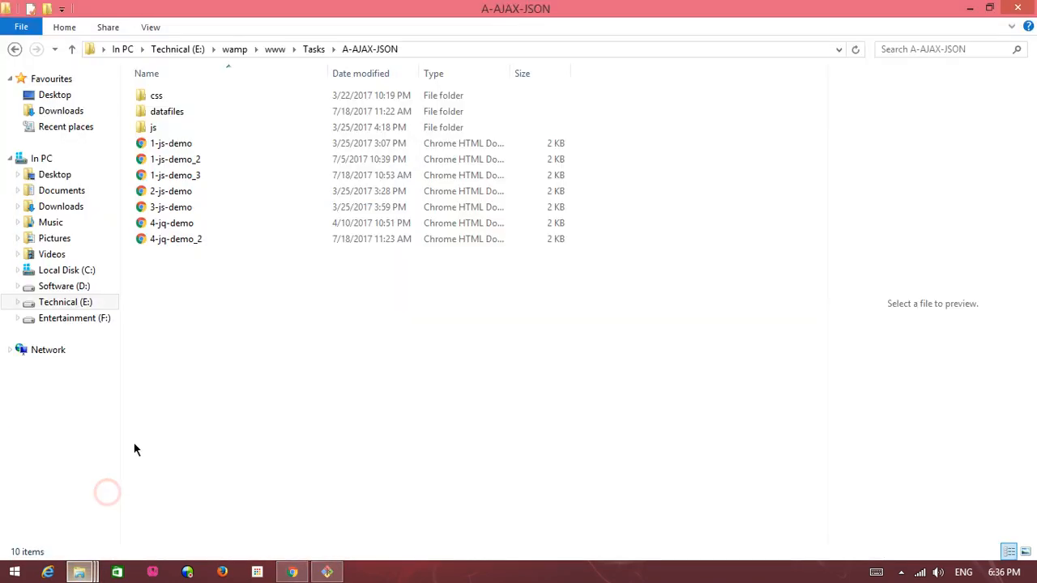
pyautogui.click(171, 144)
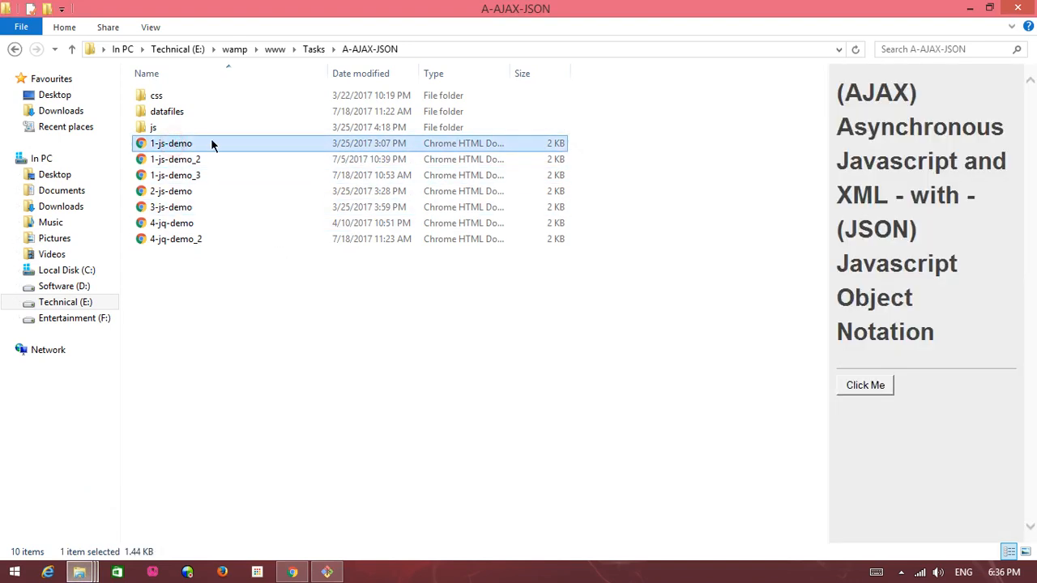
pyautogui.doubleClick(153, 127)
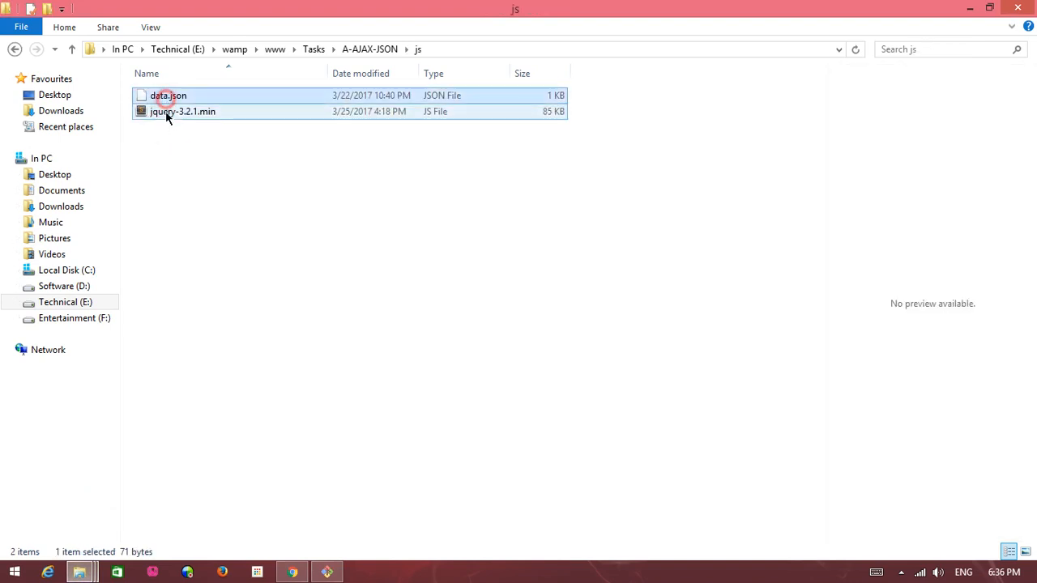
pyautogui.click(71, 49)
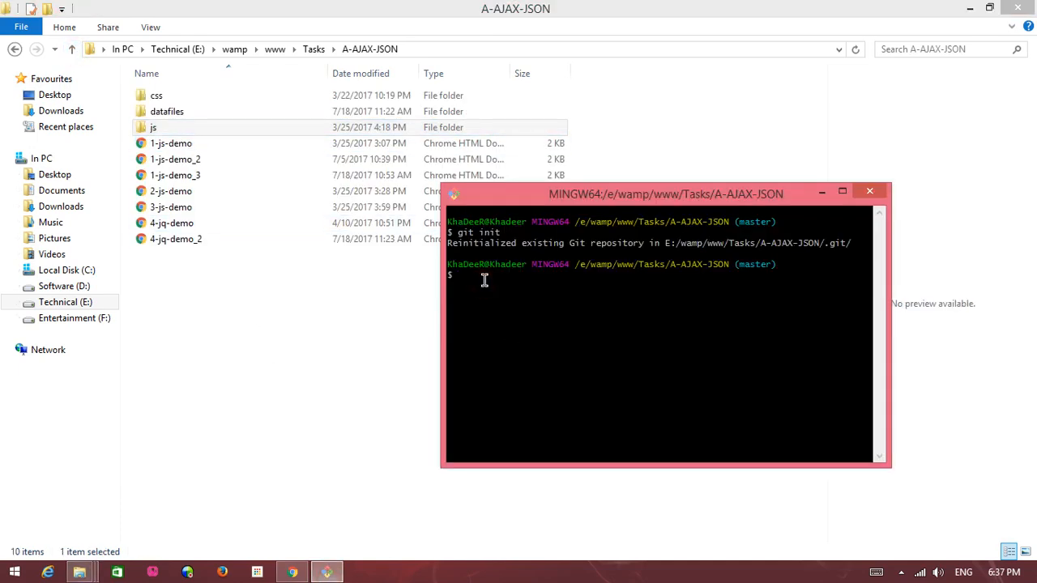
# Stage js/data.json with git add.
pyautogui.write('a')
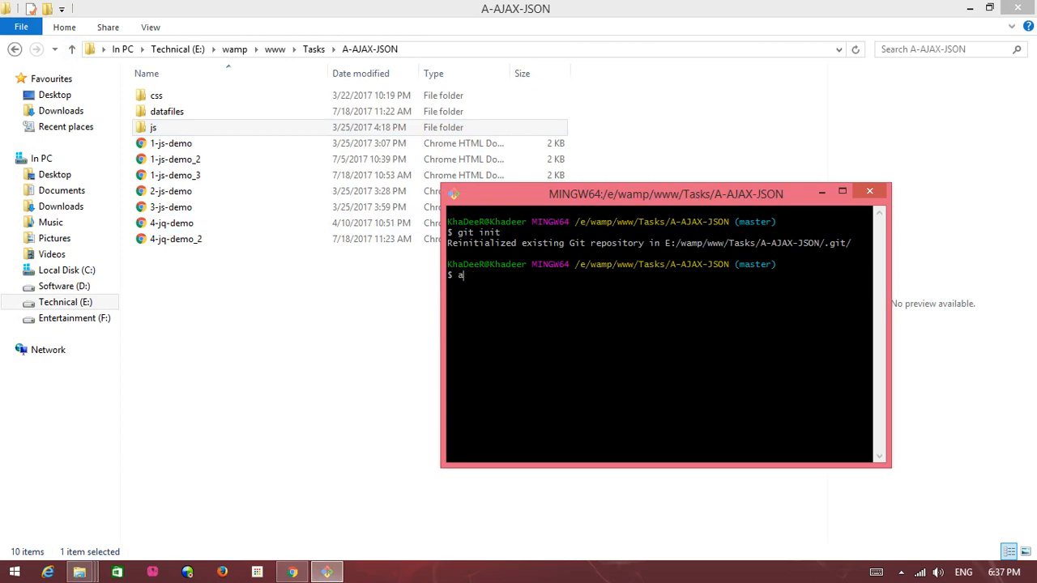
pyautogui.write('git ad')
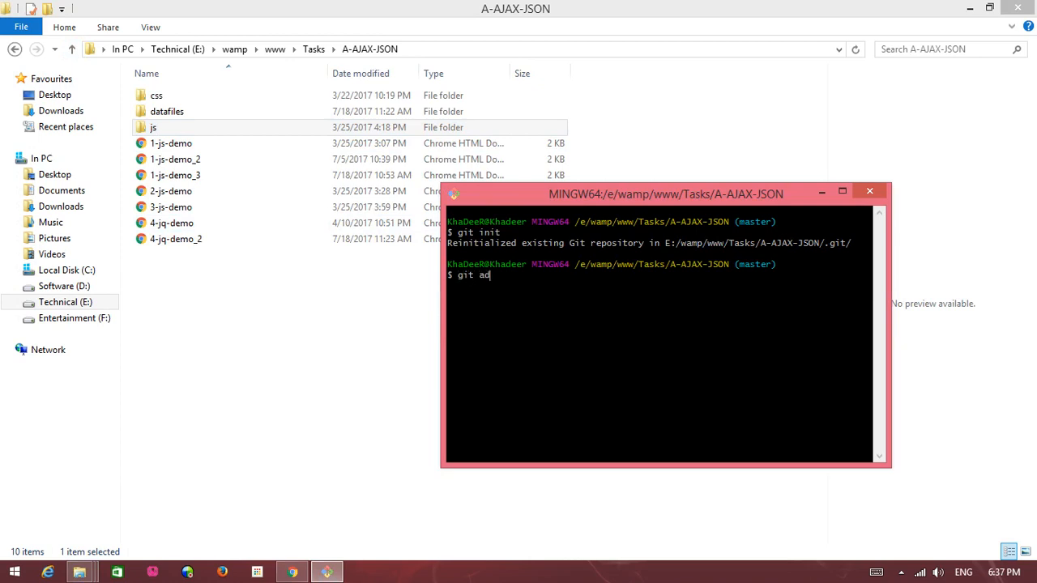
pyautogui.write('d')
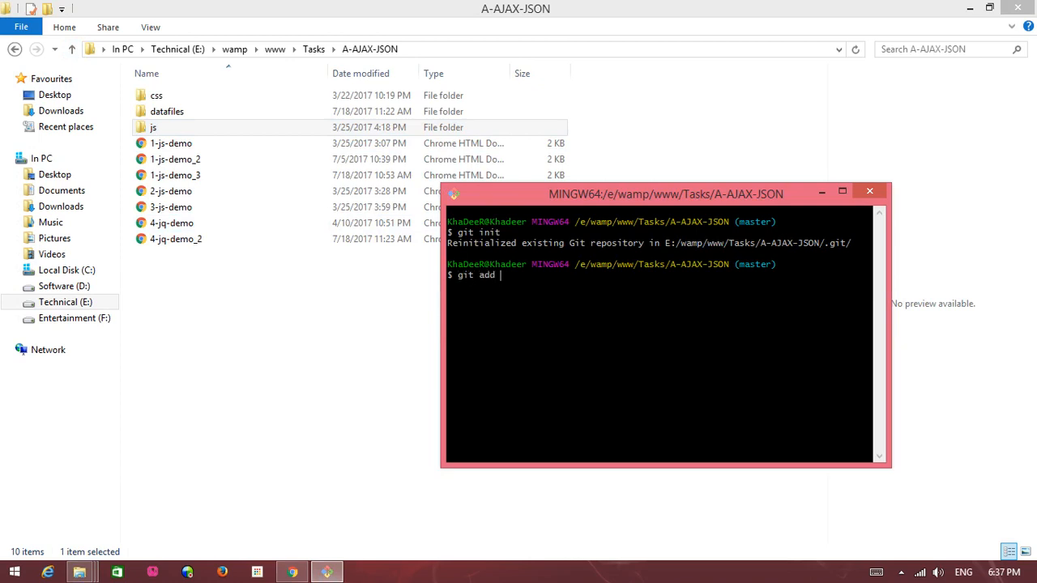
pyautogui.write('js')
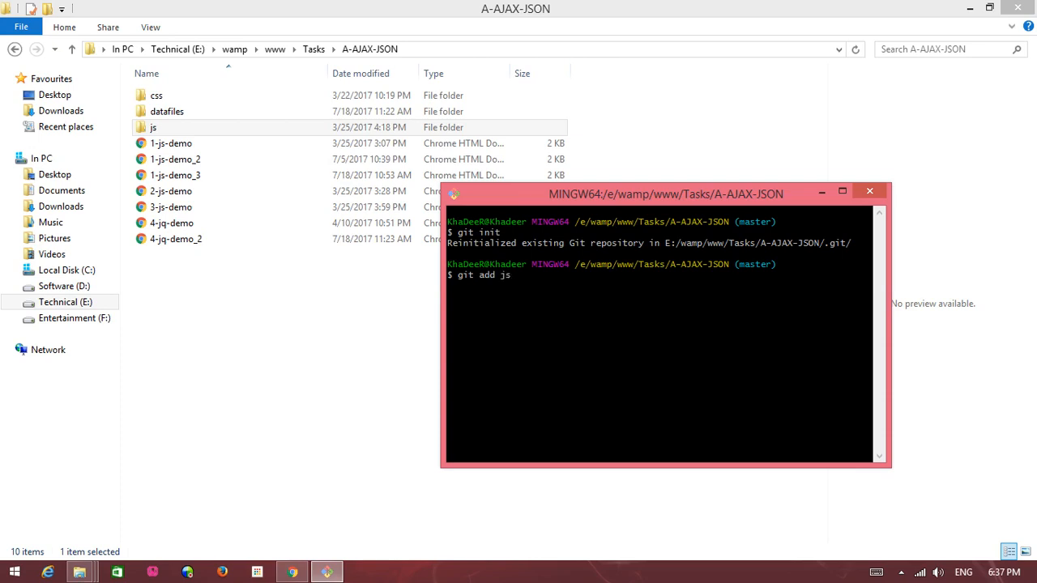
pyautogui.write('/da')
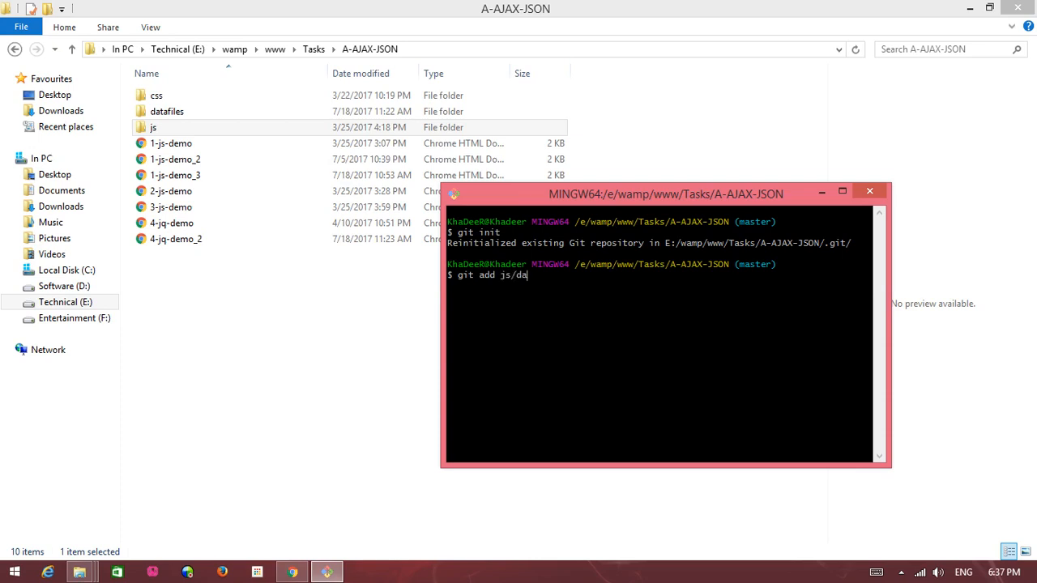
pyautogui.write('ta.json')
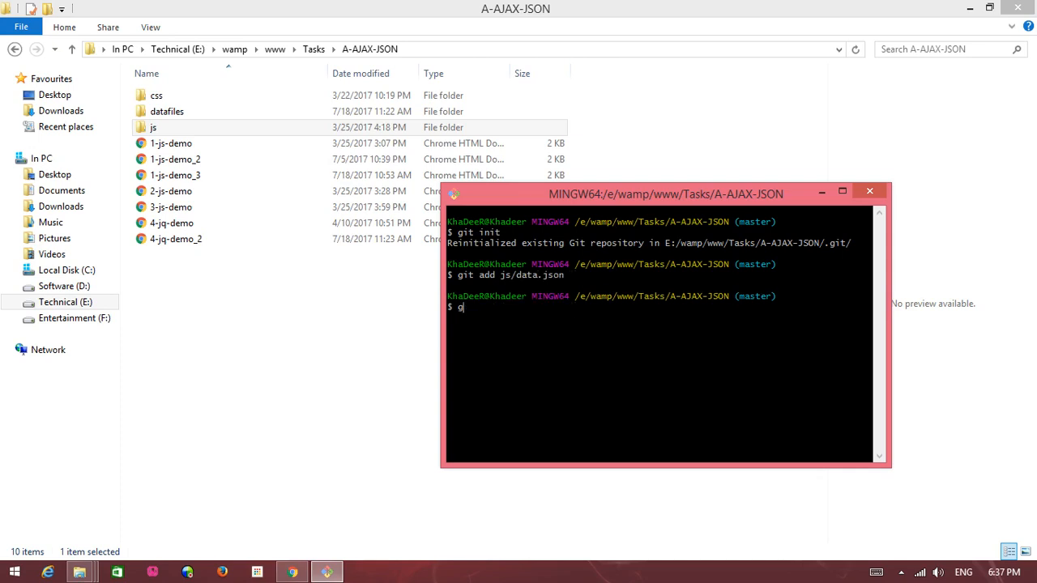
# Stage js/jquery-3.2.1.min.js with git add.
pyautogui.write('it add')
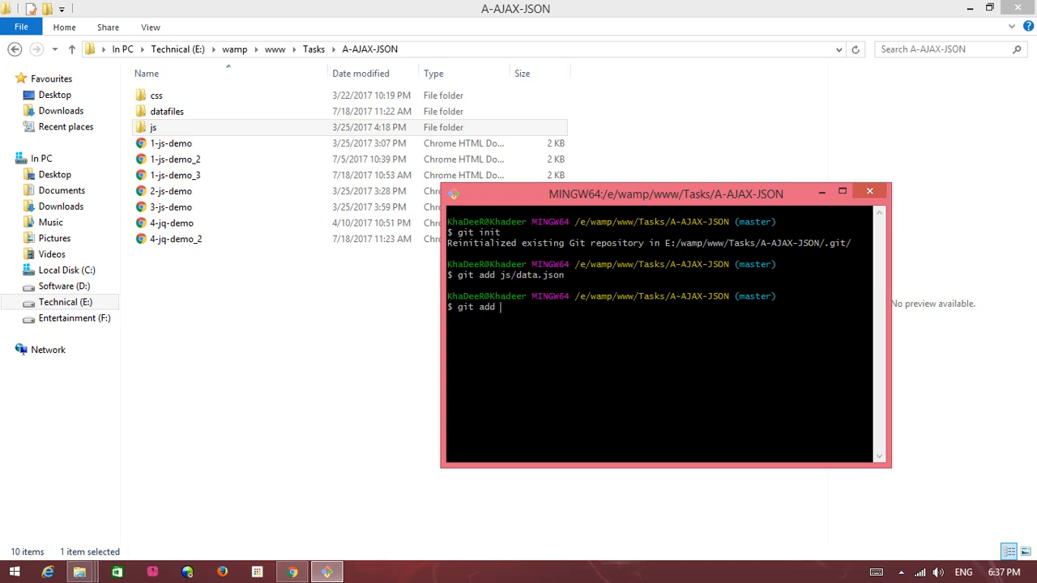
pyautogui.write('js/')
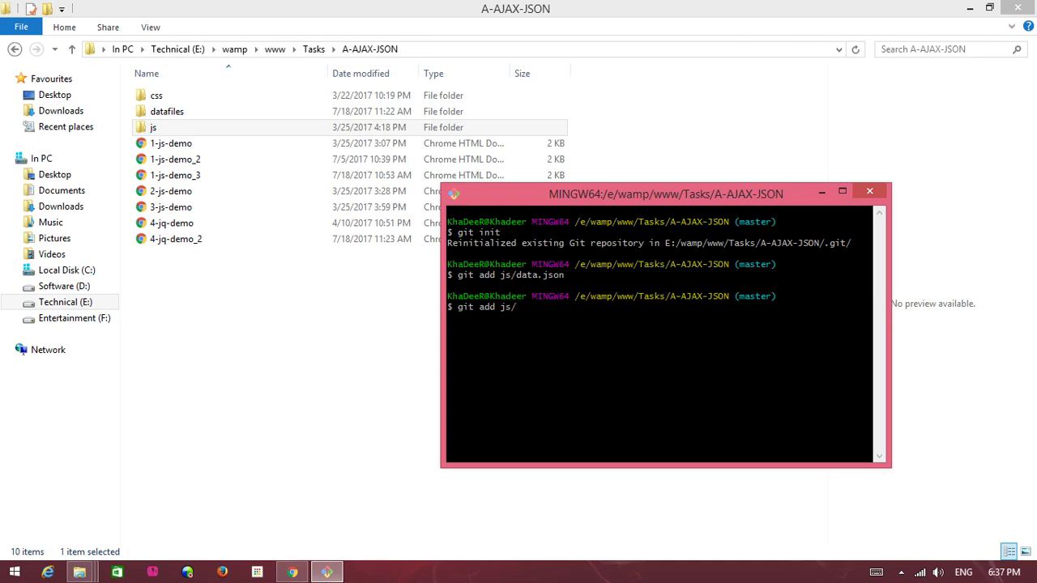
pyautogui.write('jquery-3.2.1.min.js')
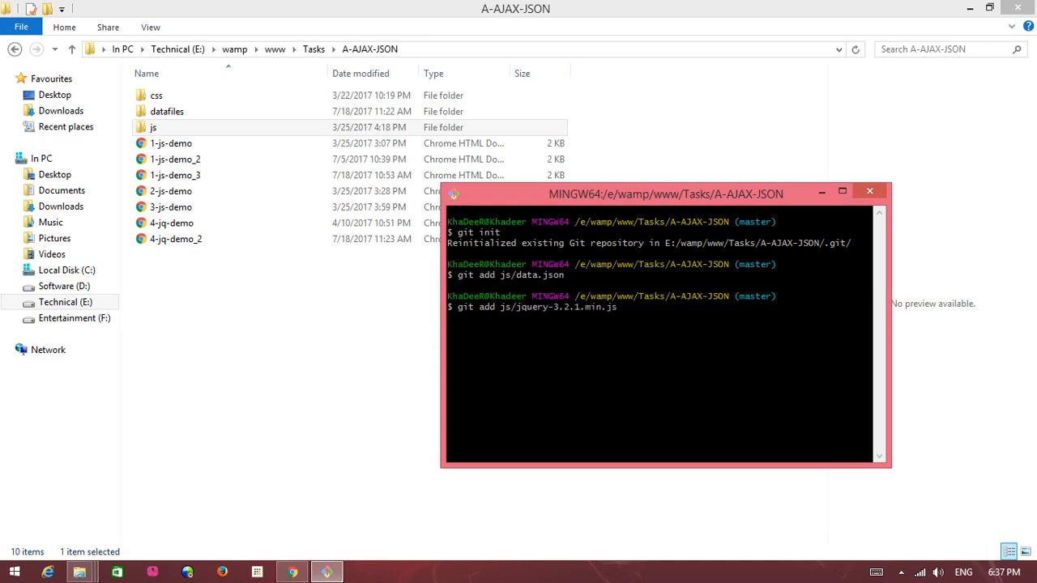
pyautogui.press('Return')
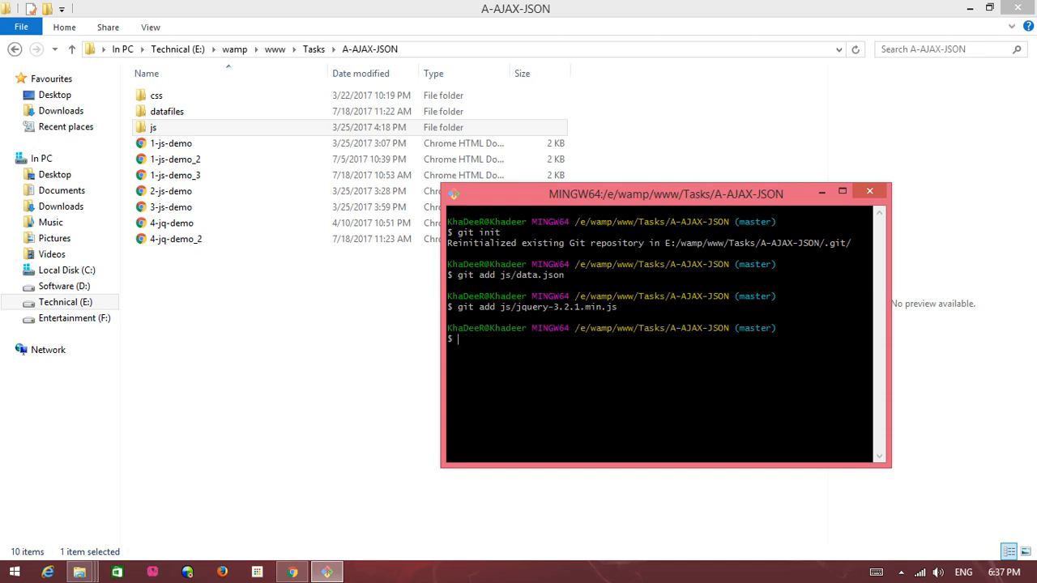
# Stage 1-js-demo.html with git add.
pyautogui.write('git add')
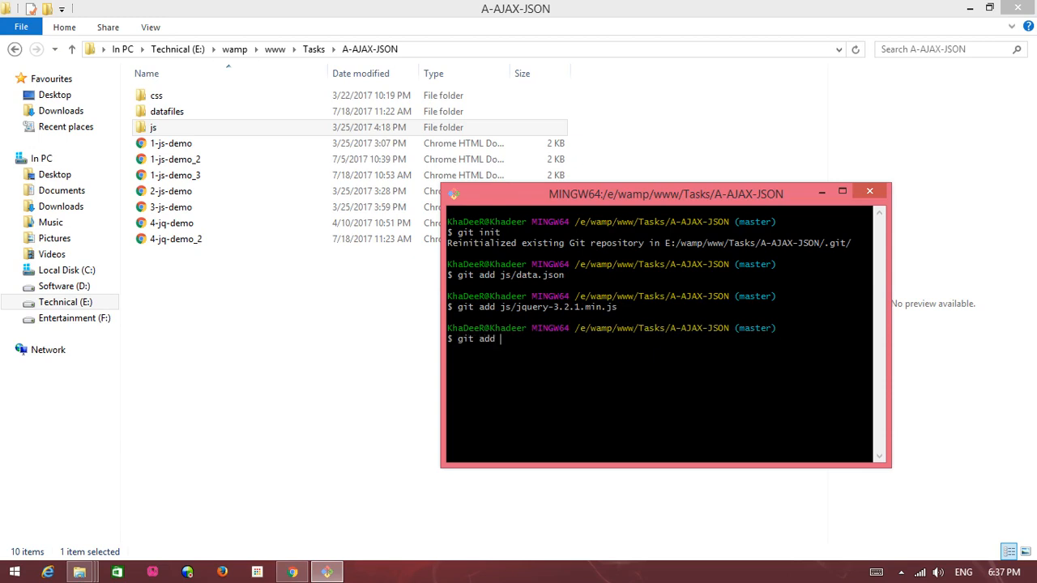
pyautogui.write('1-')
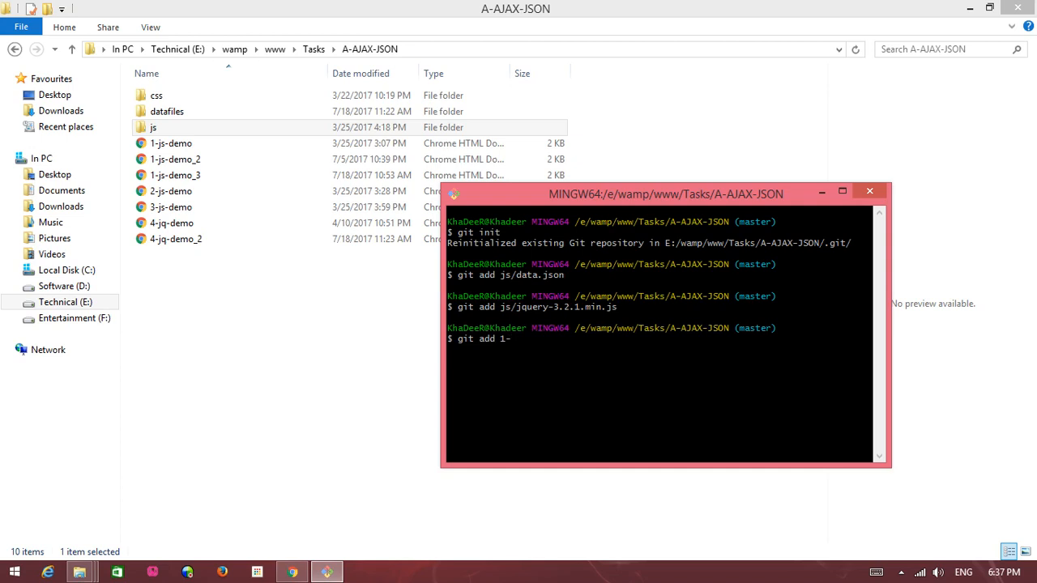
pyautogui.write('js-de')
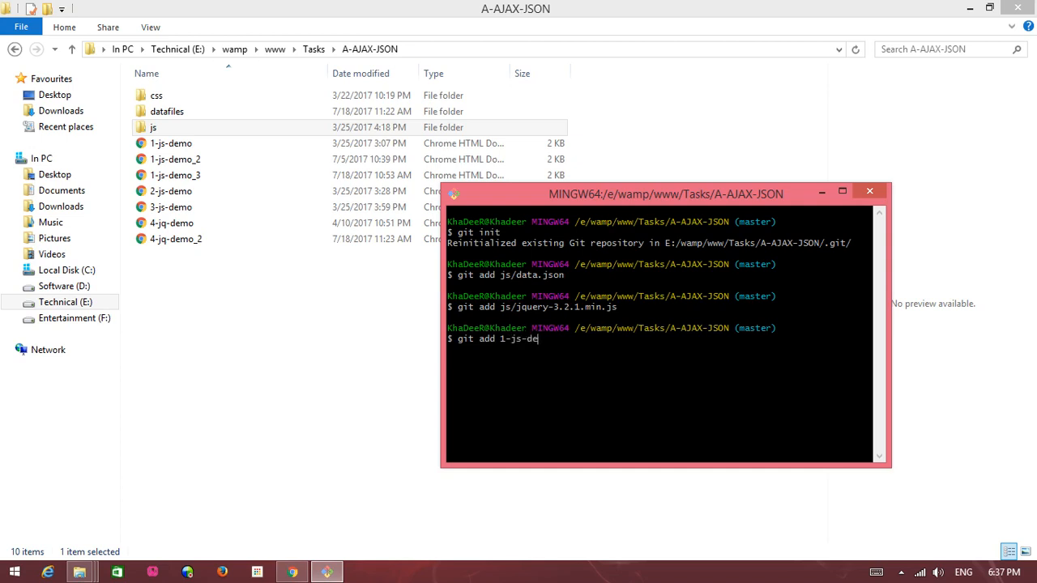
pyautogui.write('mo')
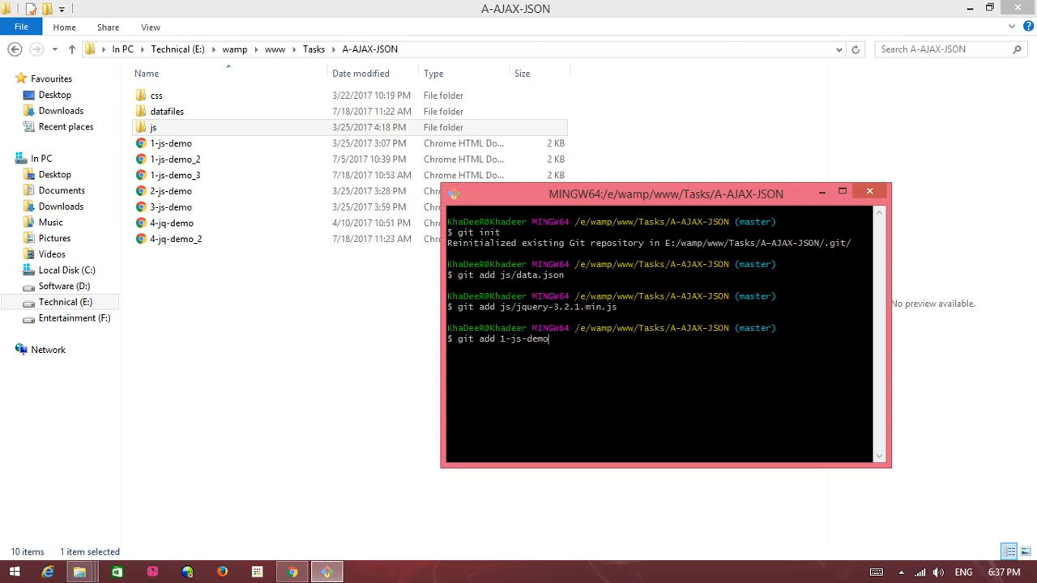
pyautogui.write('.html')
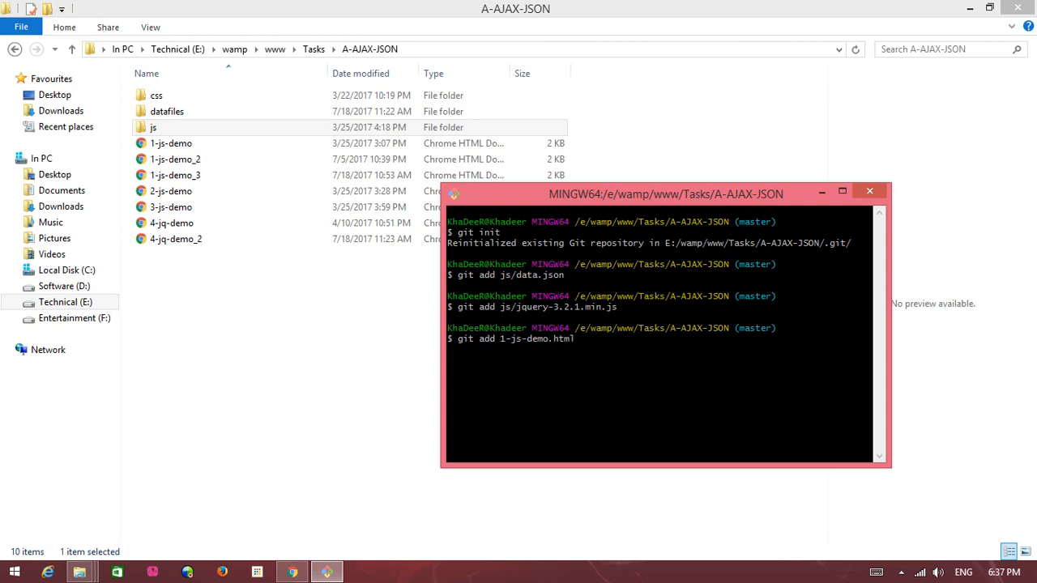
pyautogui.press('Return')
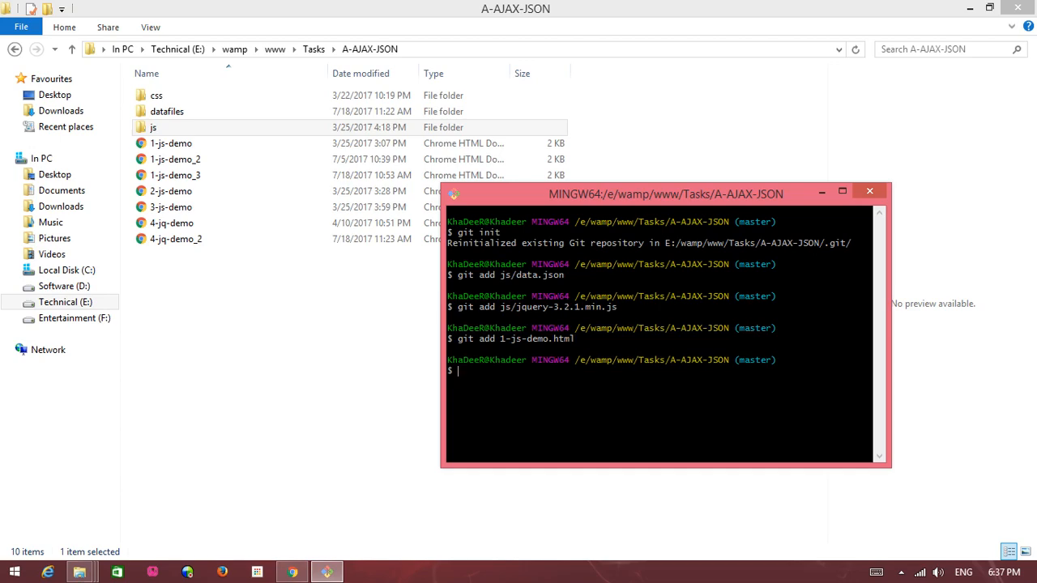
# Run git commit -m "first commit" from the GitHub instructions; Git reports nothing added to commit.
pyautogui.click(291, 572)
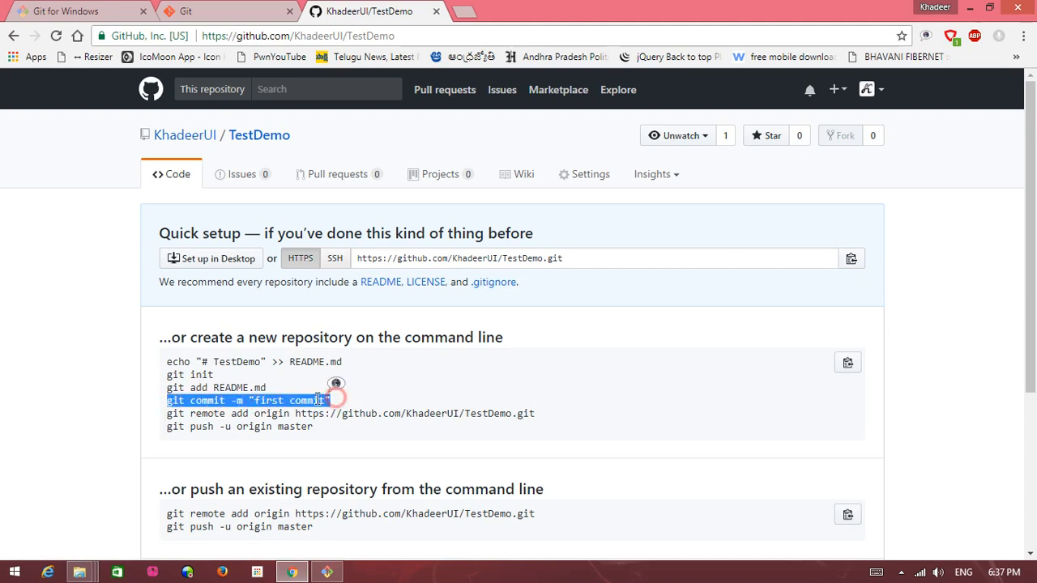
pyautogui.click(327, 571)
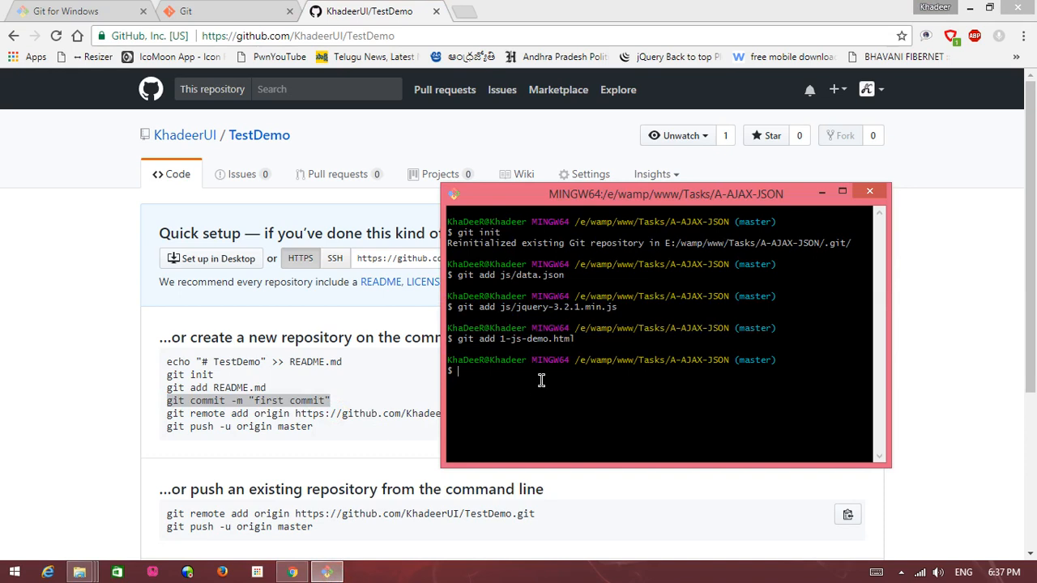
pyautogui.write('git commit -m "first commit"')
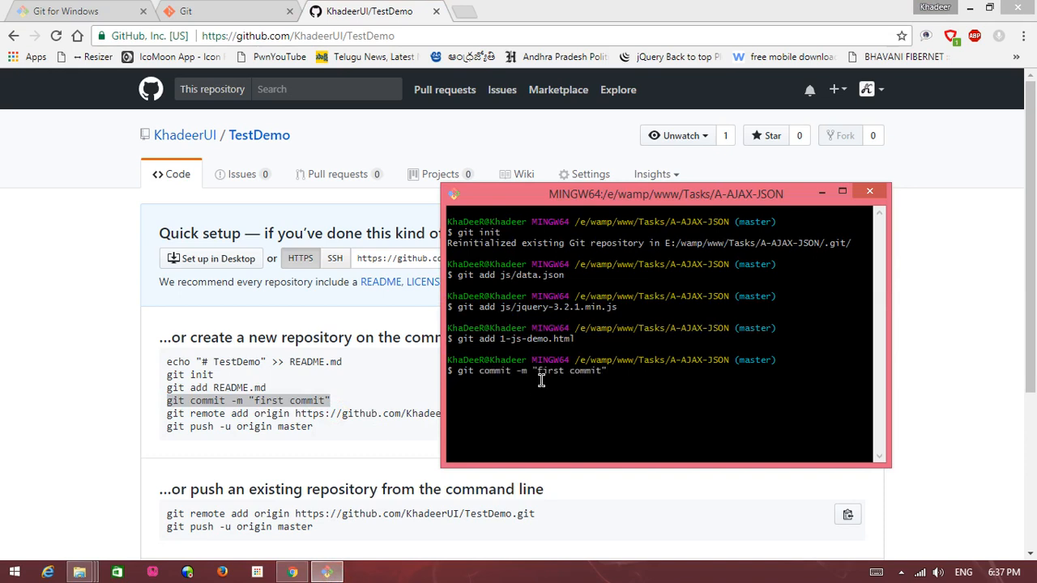
pyautogui.press('Return')
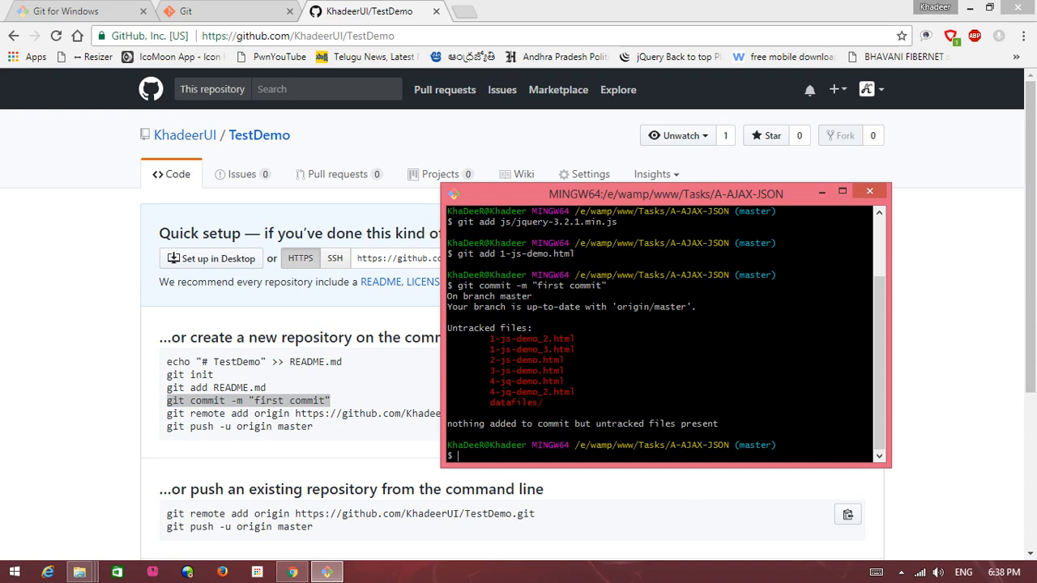
pyautogui.moveTo(524, 347)
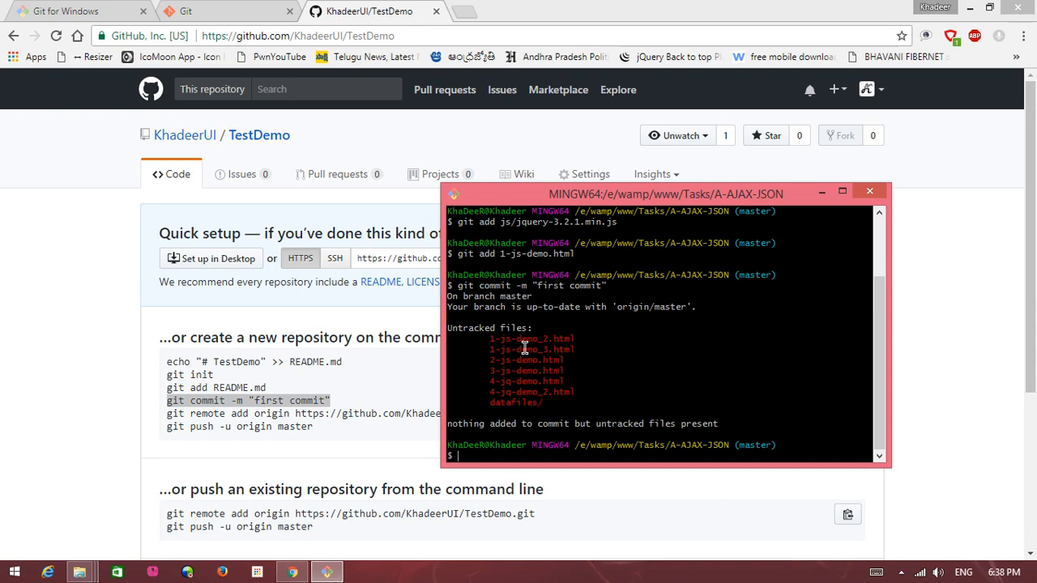
pyautogui.moveTo(552, 365)
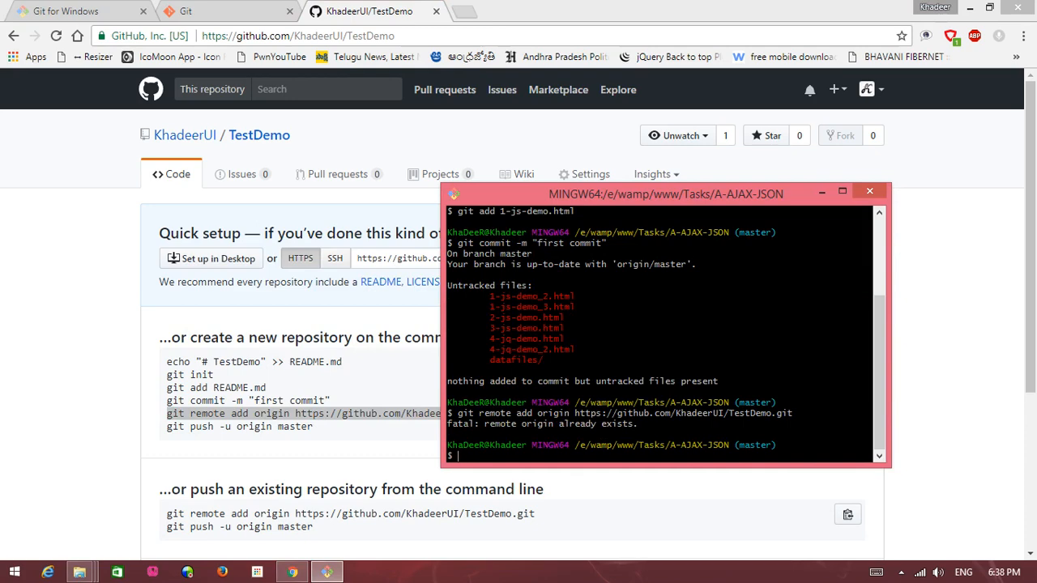
pyautogui.moveTo(646, 434)
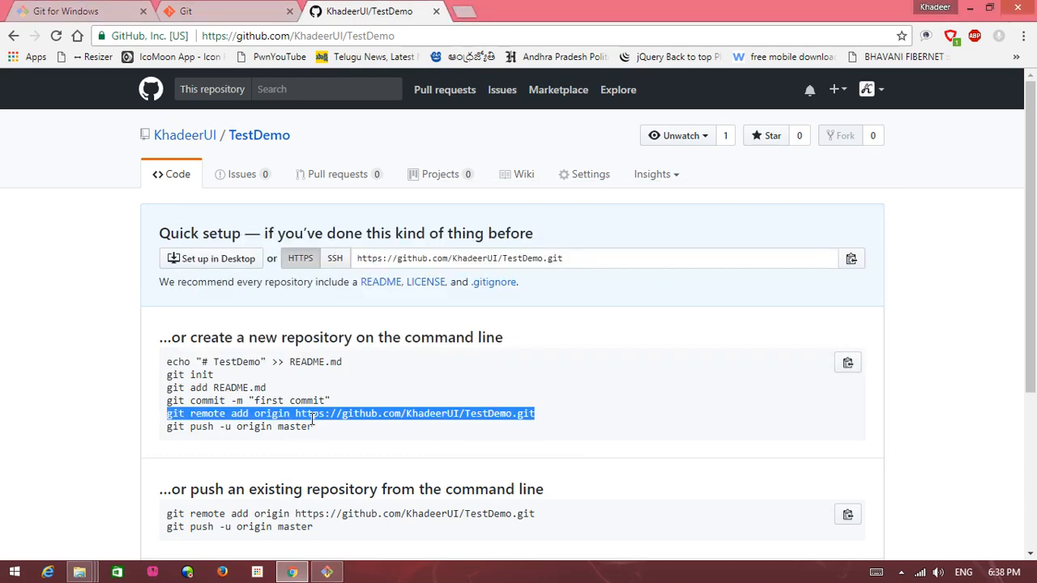
pyautogui.click(166, 427)
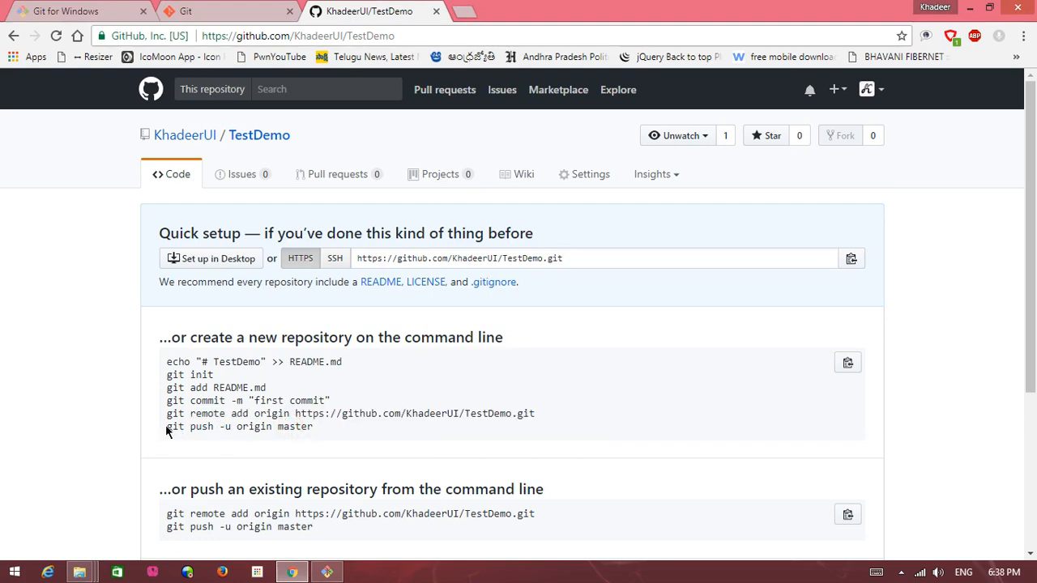
pyautogui.tripleClick(239, 427)
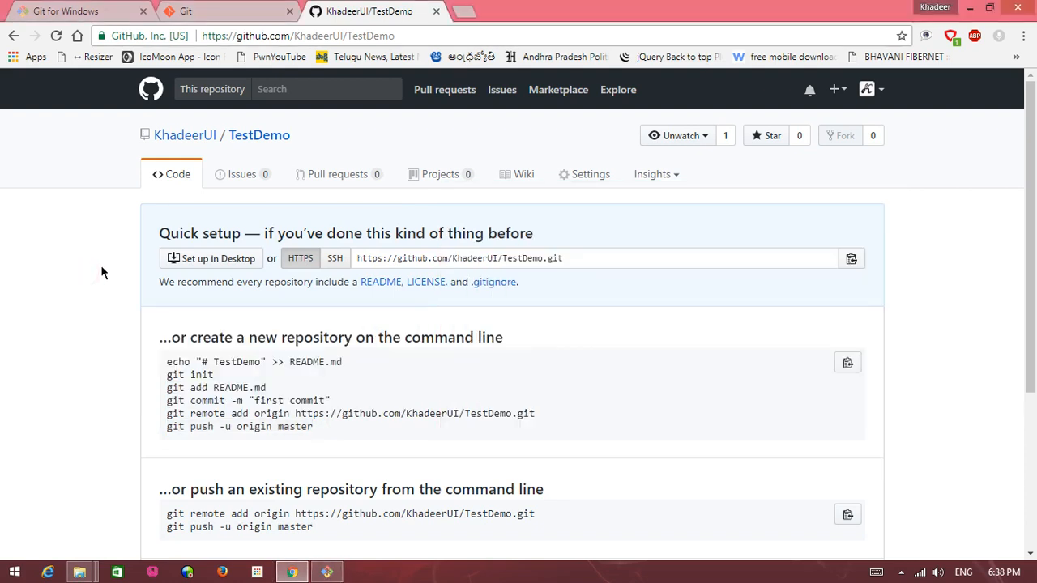
pyautogui.moveTo(259, 135)
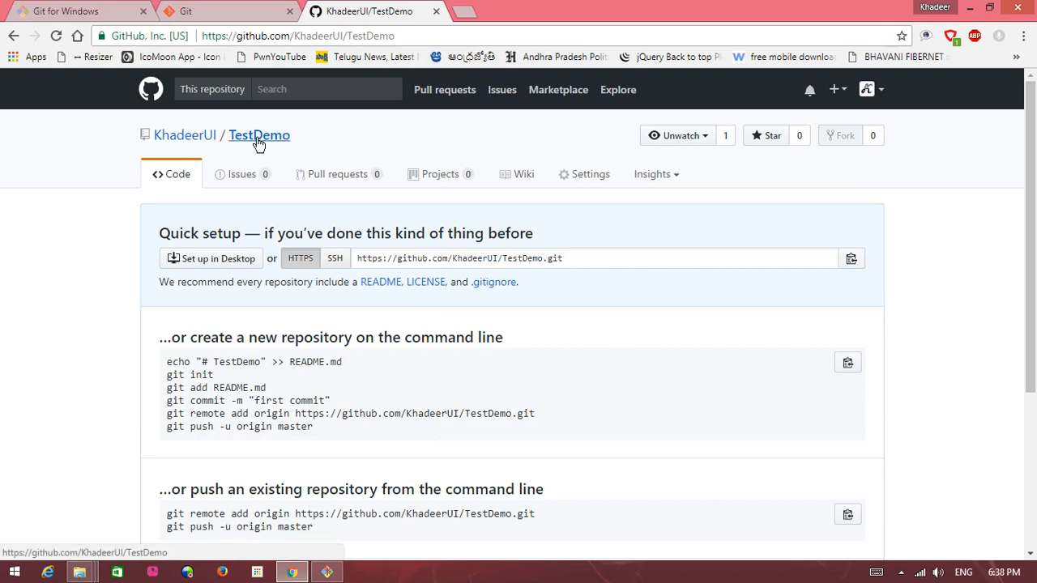
pyautogui.moveTo(352, 134)
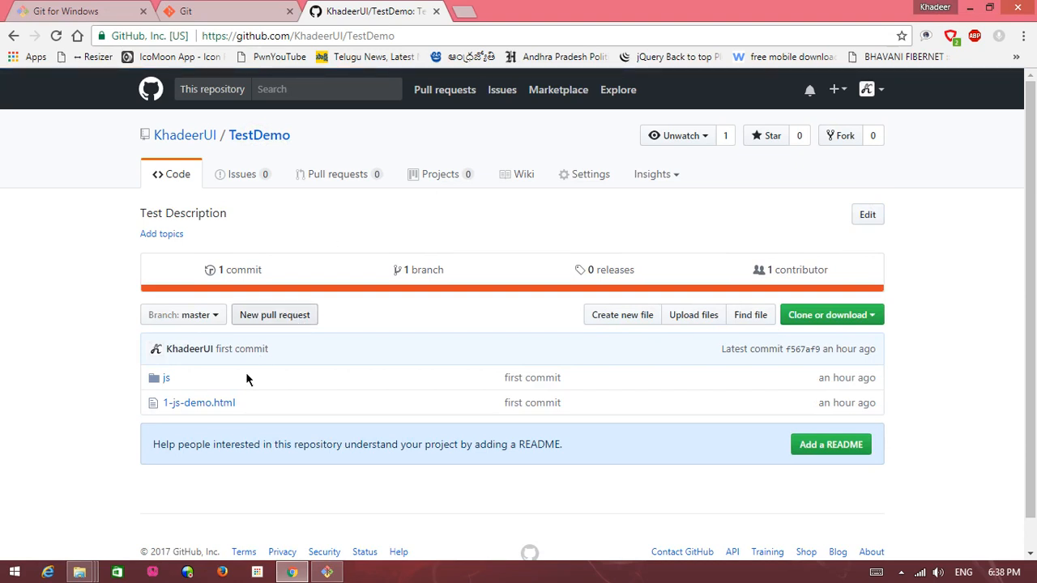
pyautogui.moveTo(271, 387)
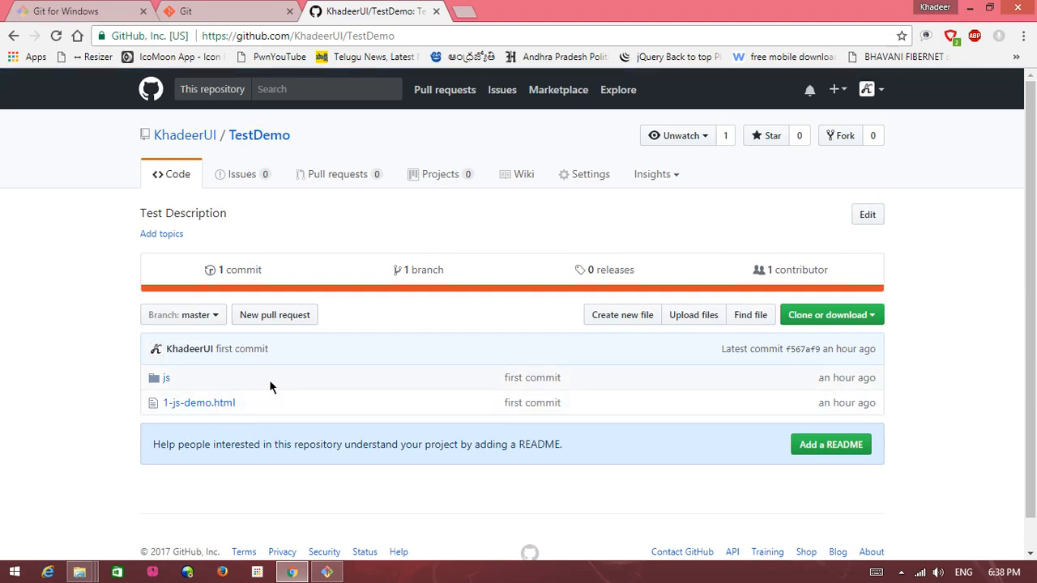
pyautogui.moveTo(187, 387)
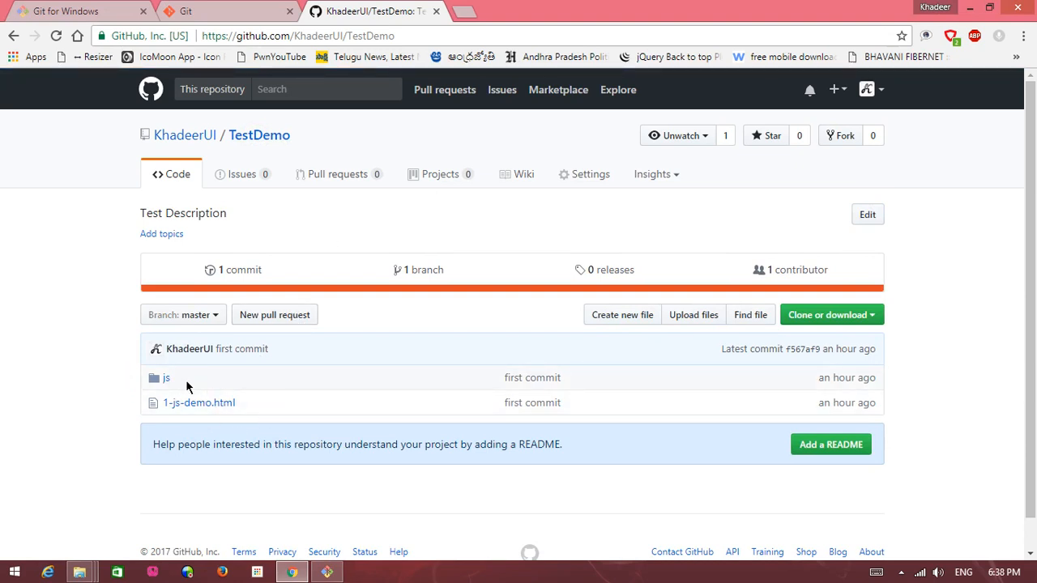
# Browse TestDemo's js folder, return to the file list, and toggle the clone options dropdown.
pyautogui.click(166, 377)
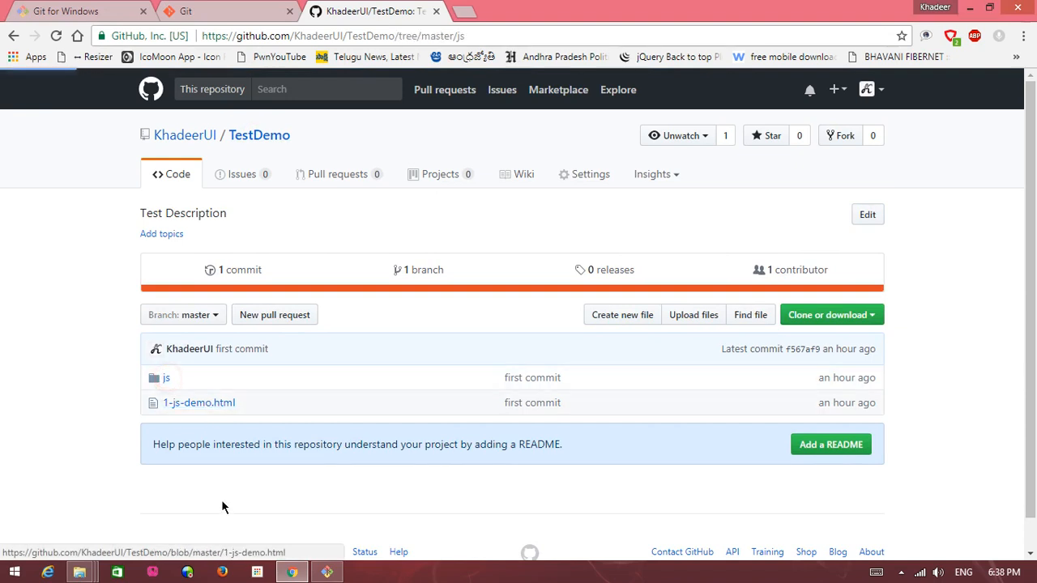
pyautogui.click(167, 377)
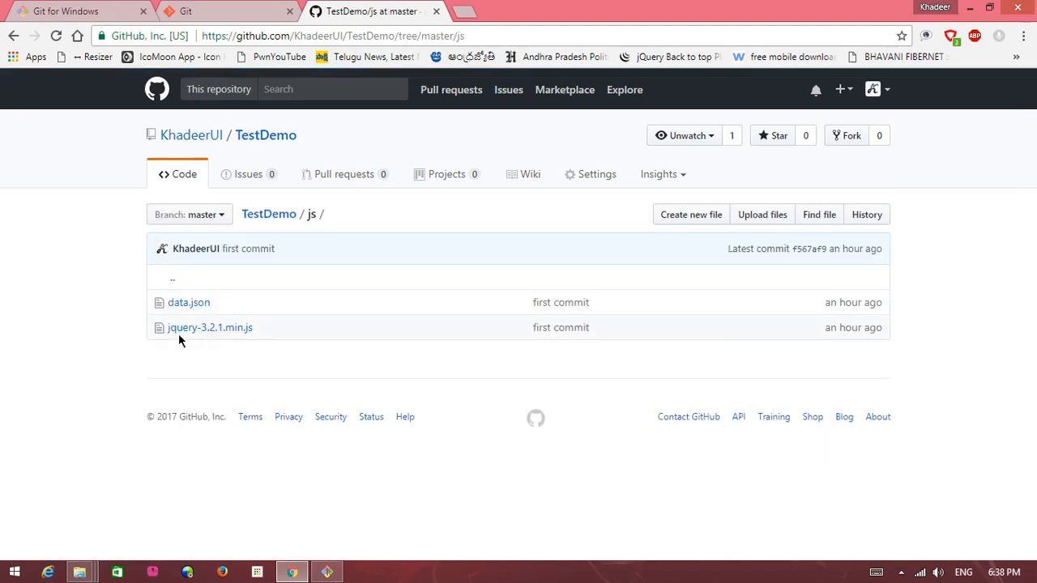
pyautogui.click(171, 277)
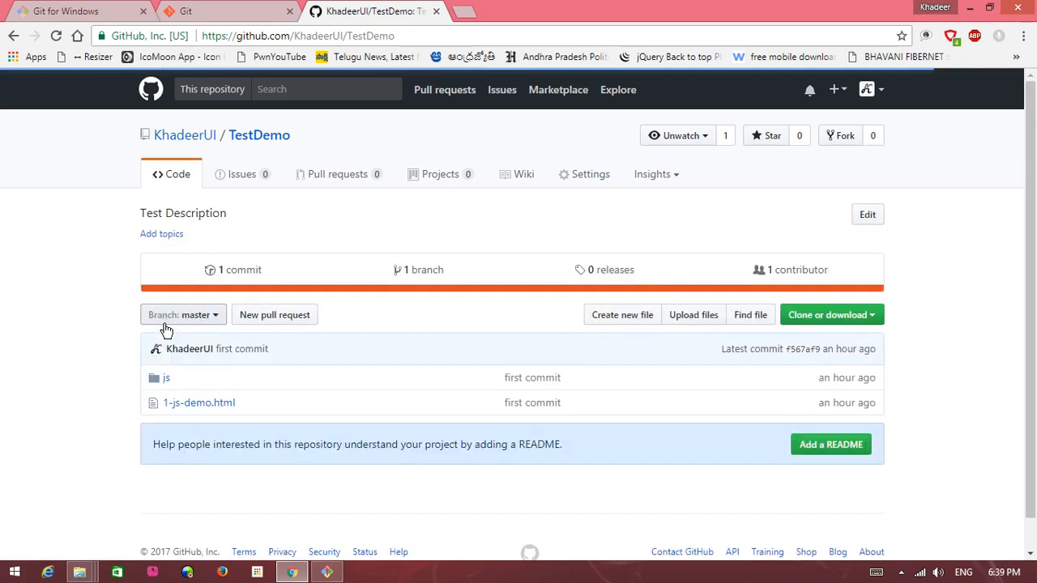
pyautogui.moveTo(199, 403)
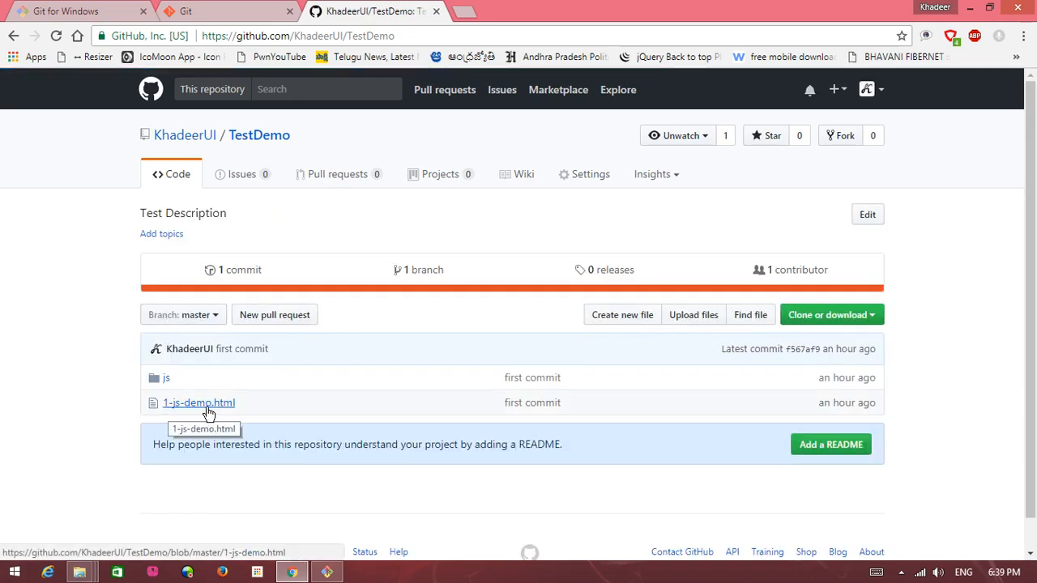
pyautogui.moveTo(512, 389)
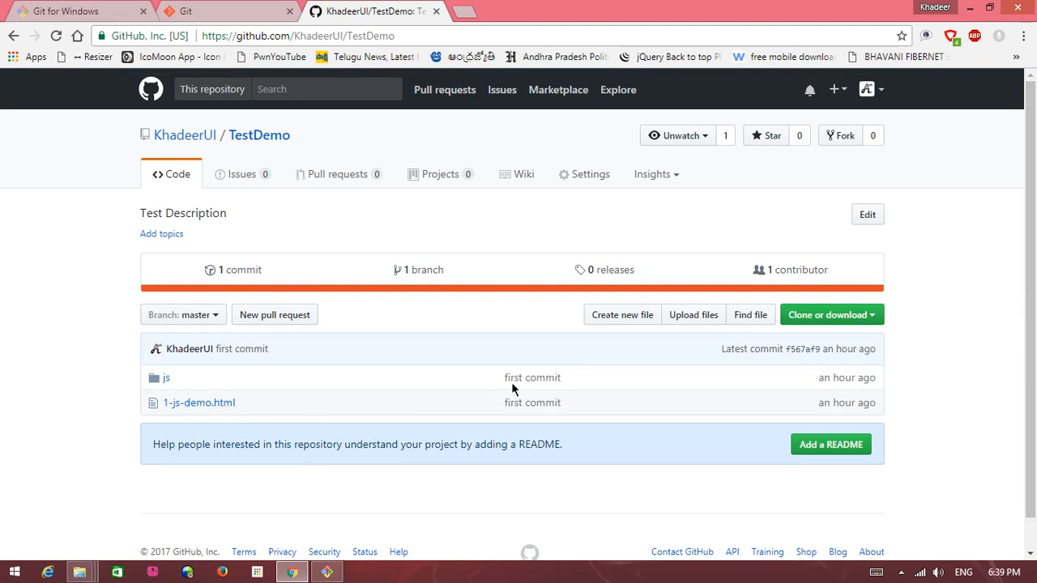
pyautogui.click(827, 315)
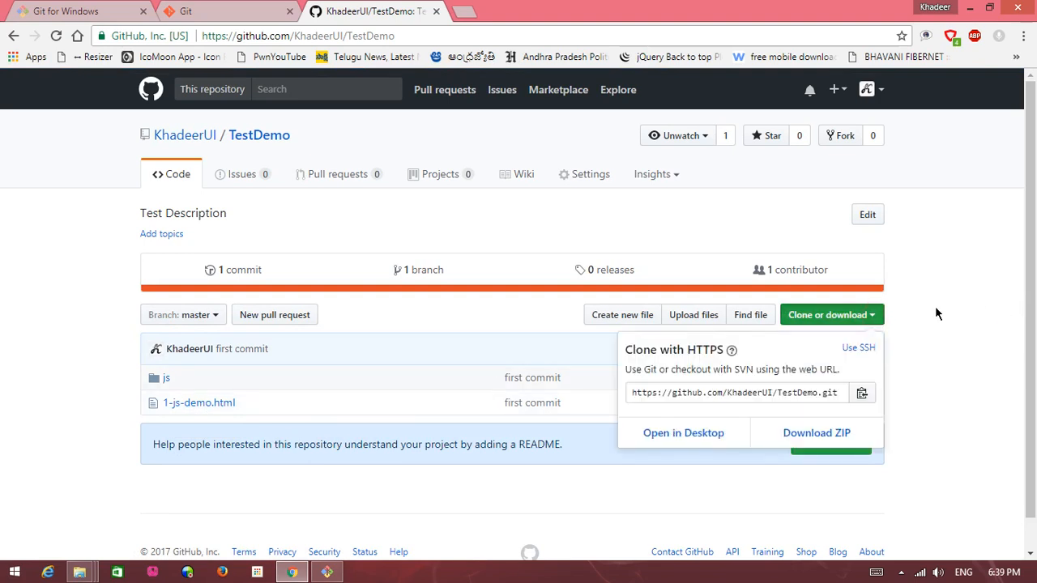
pyautogui.click(58, 320)
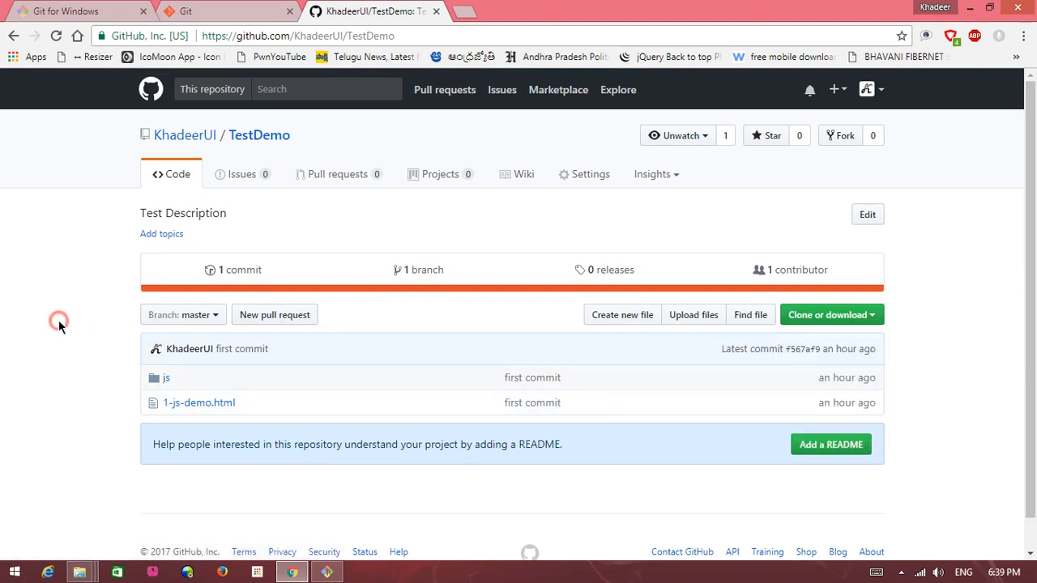